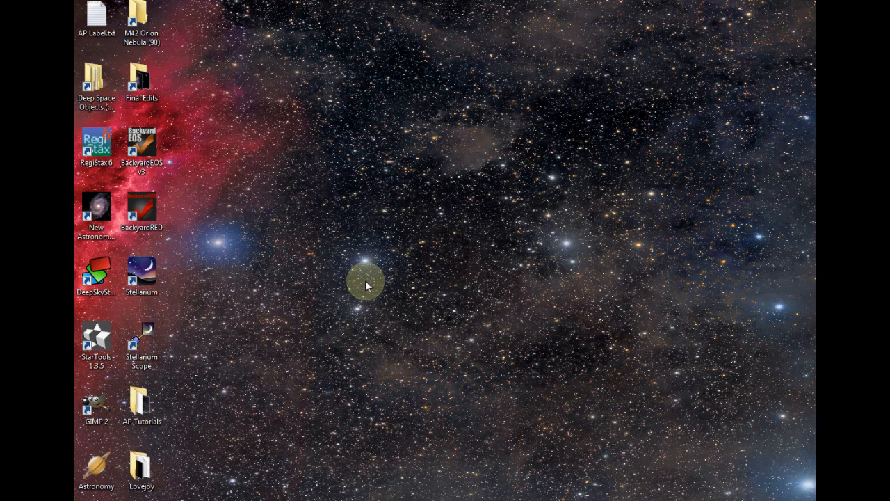
mouse_move(123, 298)
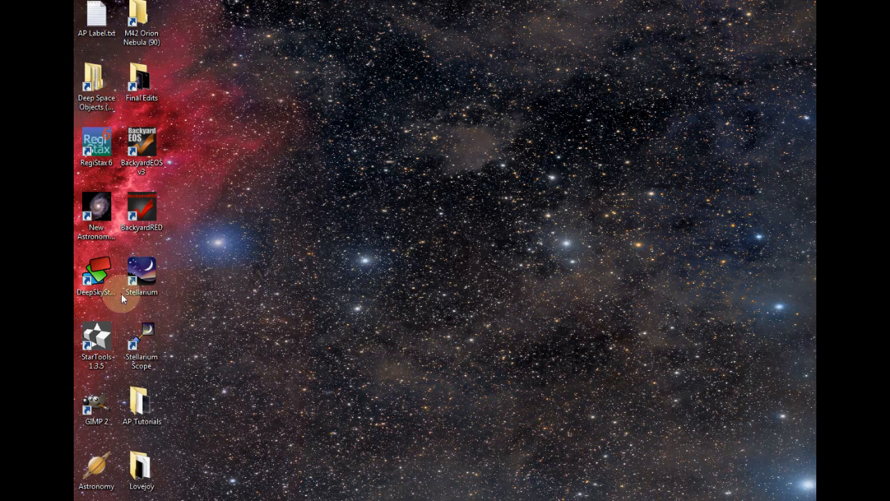
Step: Launch DeepSkyStacker from its desktop icon
click(96, 278)
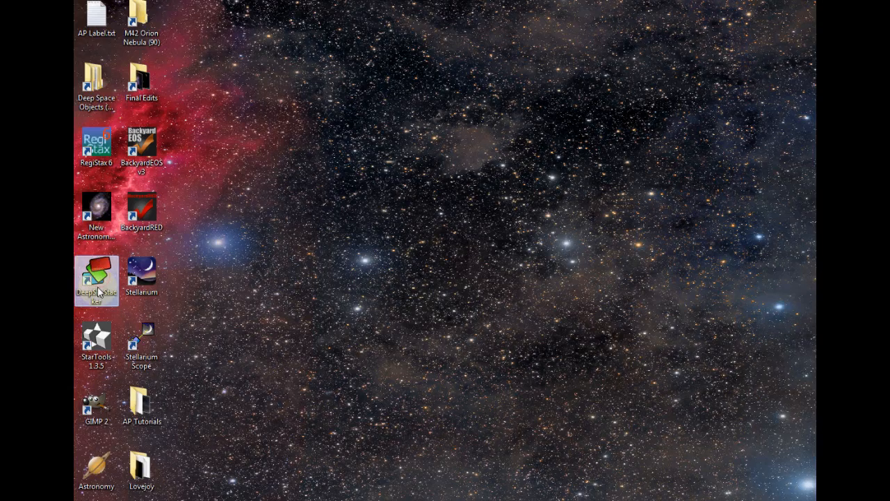
mouse_move(96, 278)
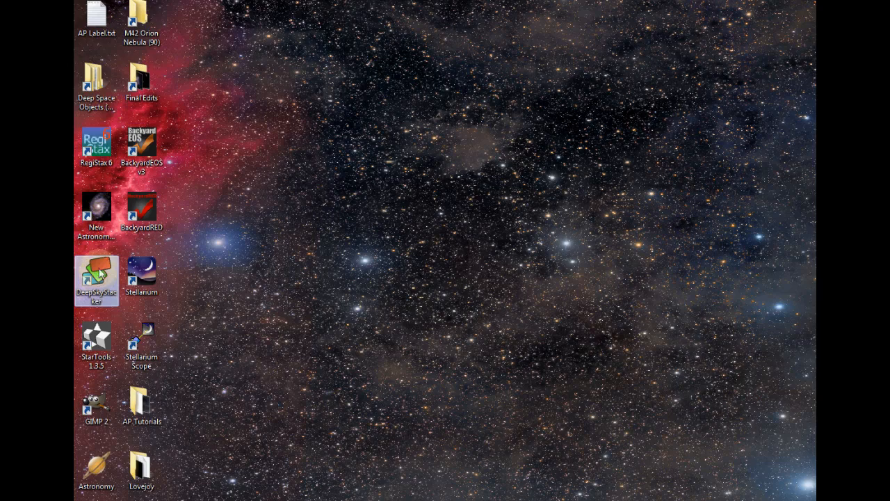
double_click(96, 281)
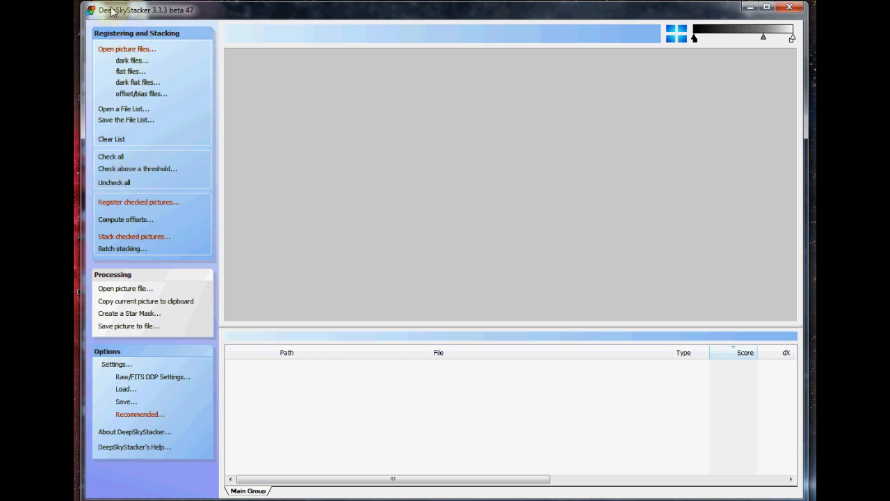
mouse_move(188, 13)
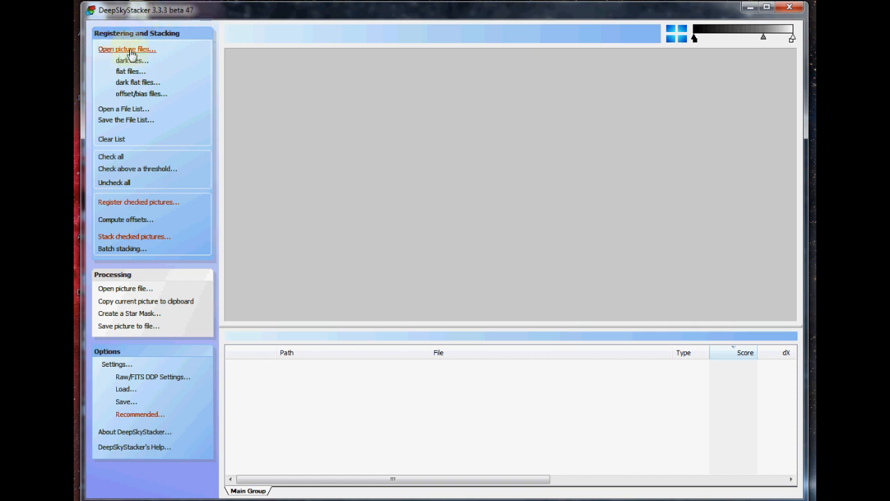
mouse_move(134, 57)
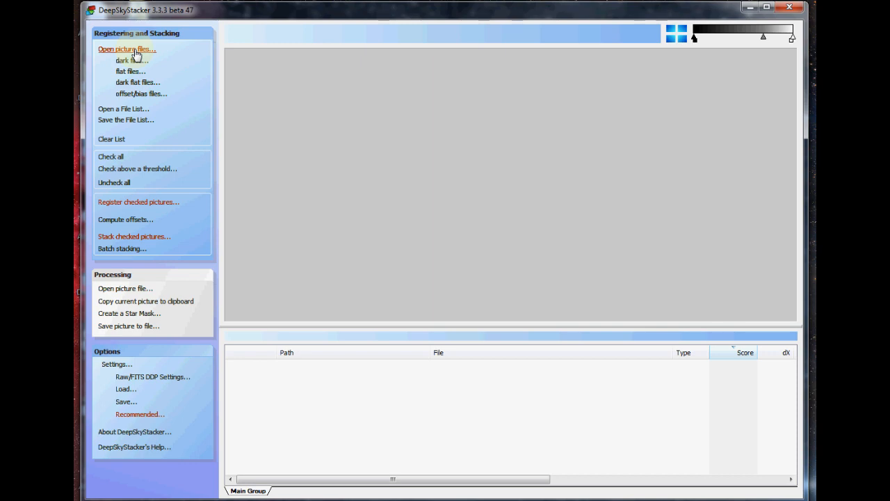
mouse_move(132, 61)
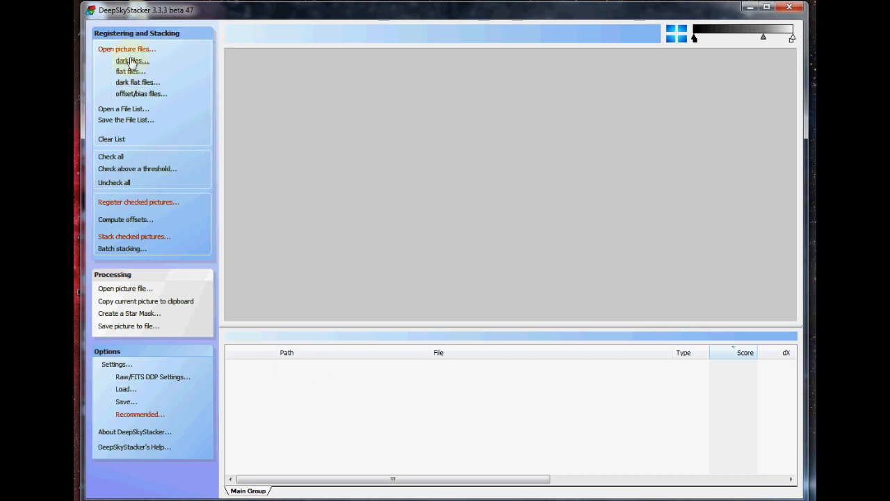
Step: Add the LOVEJOY_LIGHT CR2 frames from the Lovejoy-60s folder as light frames
click(127, 49)
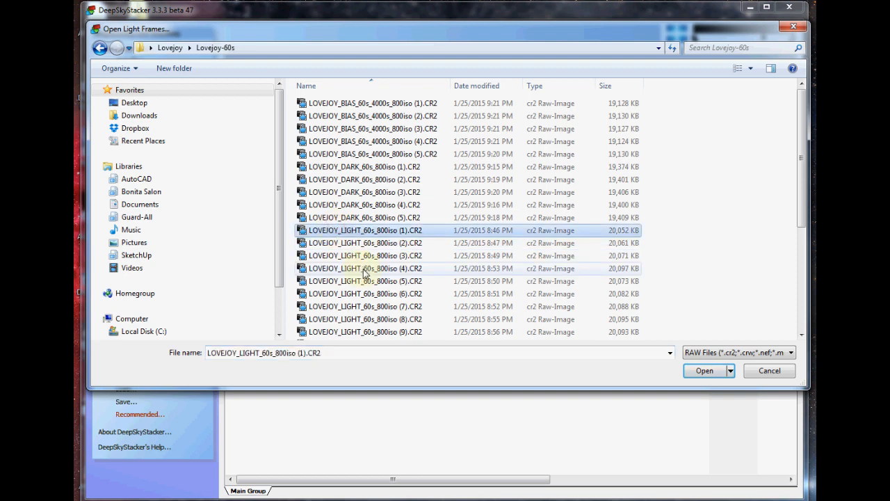
scroll(down, 3)
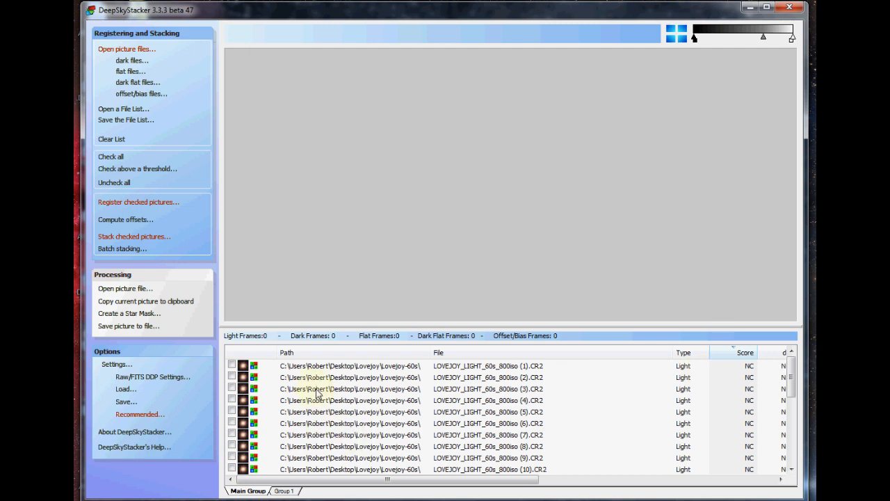
mouse_move(303, 395)
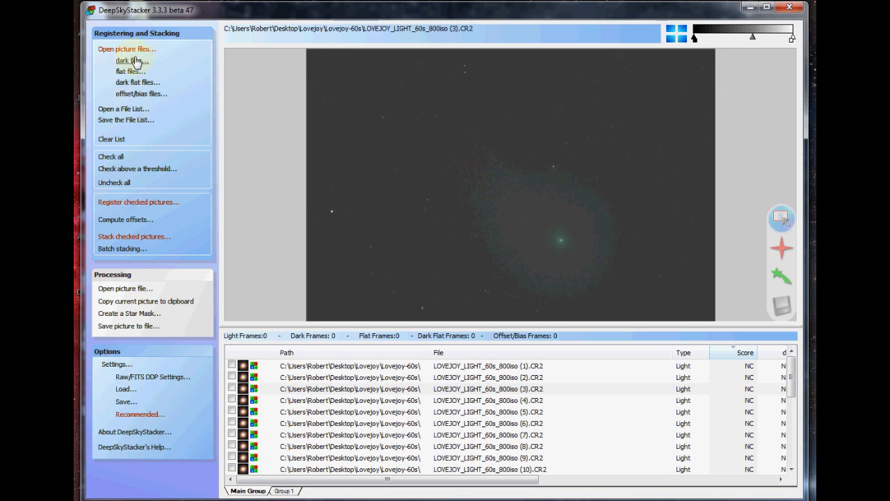
Step: Add the five LOVEJOY_DARK frames from Lovejoy-60s as dark frames
click(125, 61)
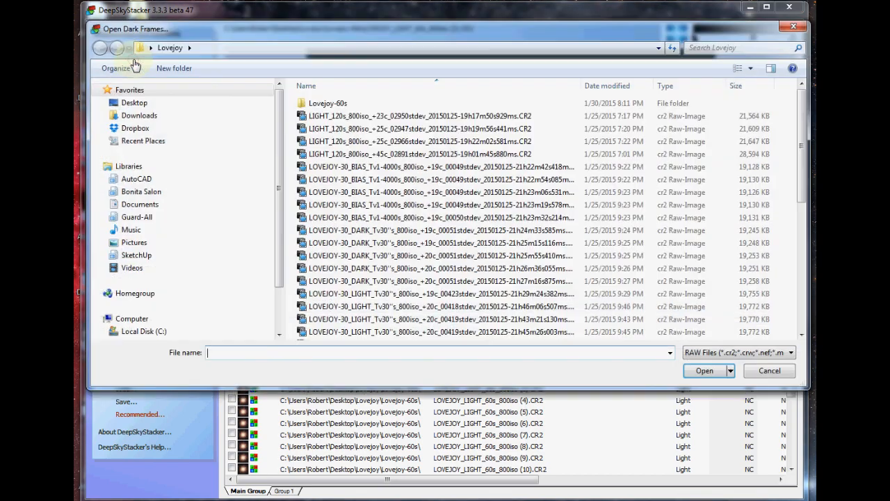
double_click(328, 102)
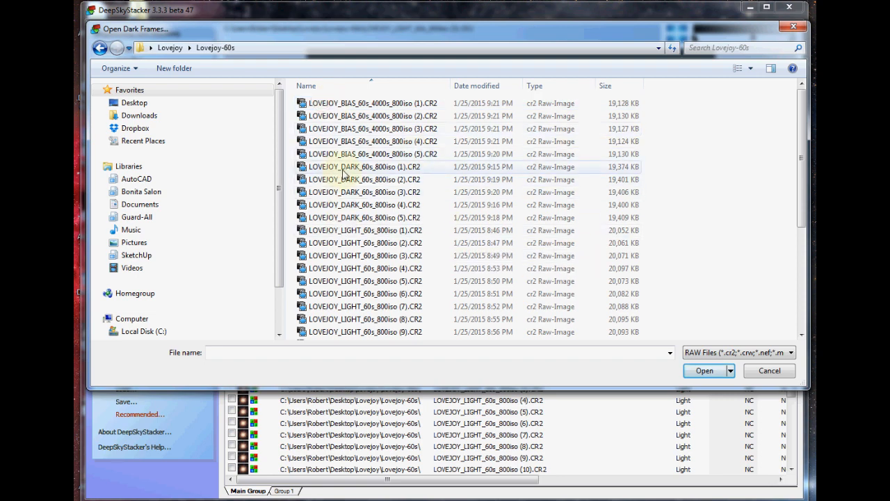
click(365, 217)
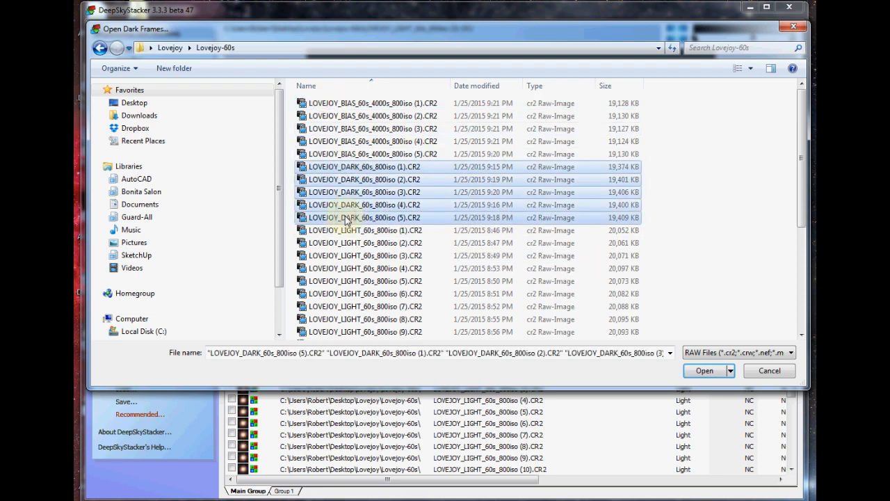
mouse_move(743, 331)
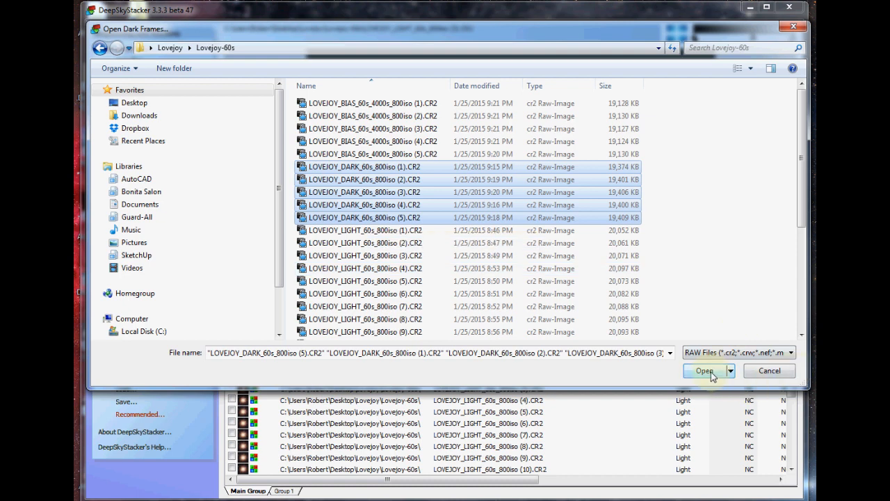
click(704, 369)
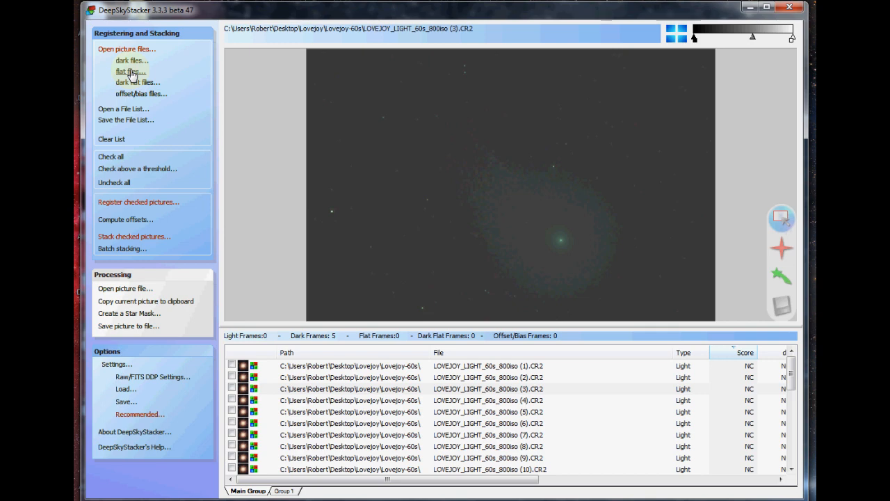
mouse_move(134, 82)
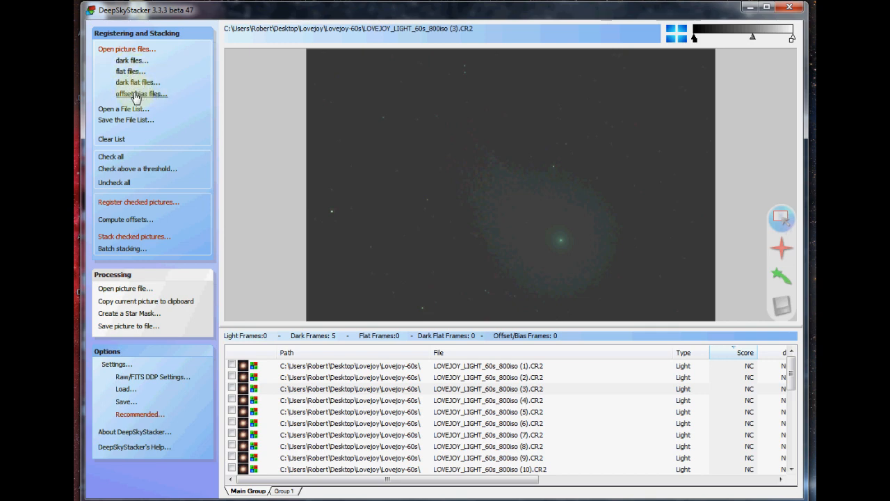
Step: Add the five offset/bias frames to the file list
click(142, 94)
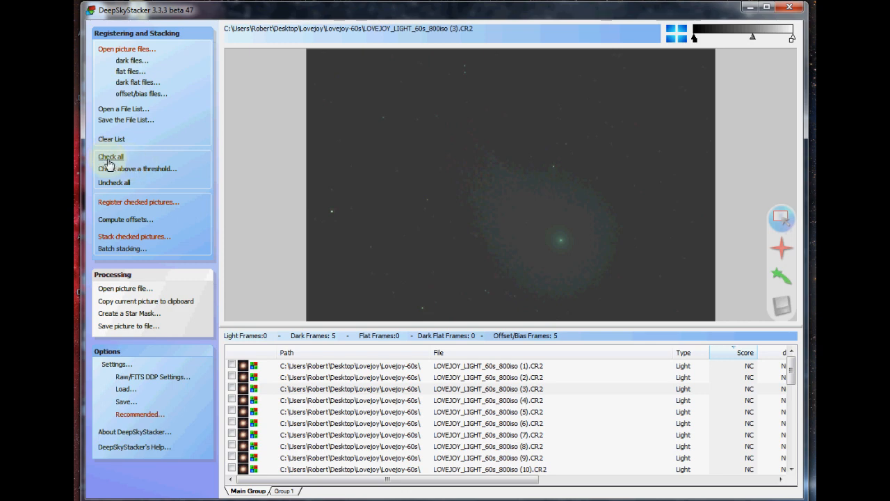
Step: Check all loaded frames so 23 lights, 5 darks and 5 offsets are marked for processing
click(111, 155)
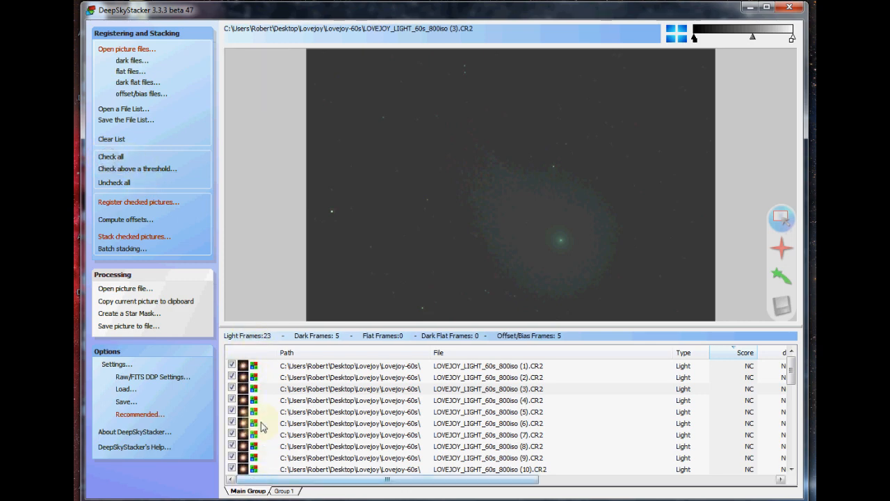
scroll(down, 3)
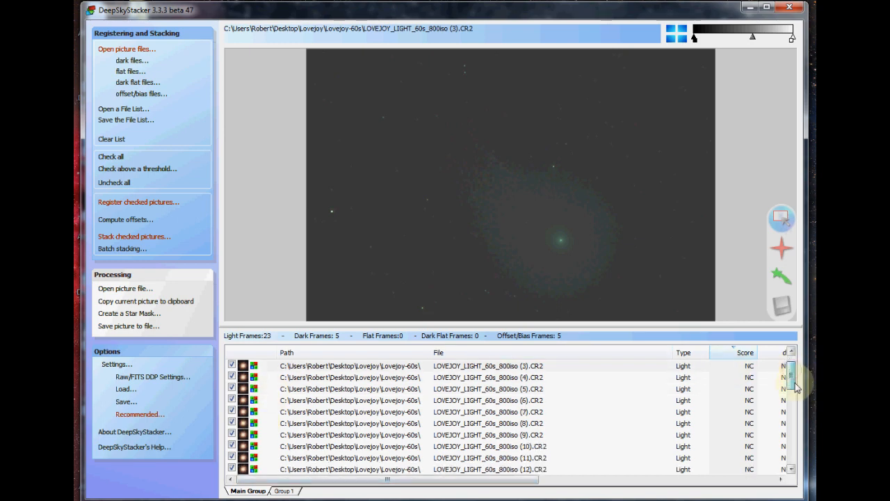
scroll(down, 3)
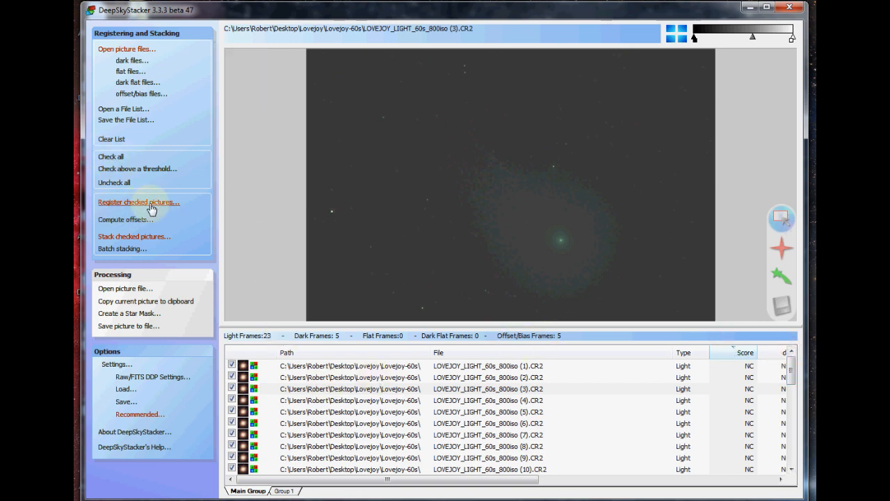
Step: In Register Settings leave stacking after registering off and go to the stacking parameters
click(139, 202)
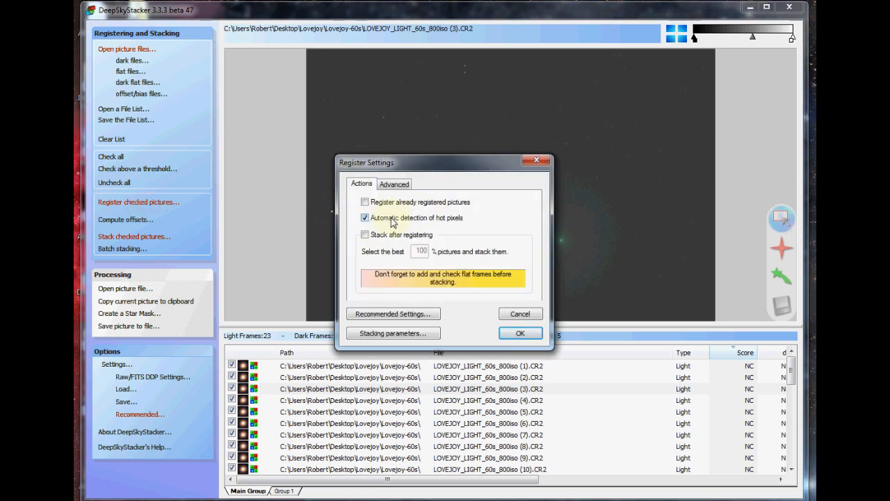
click(364, 234)
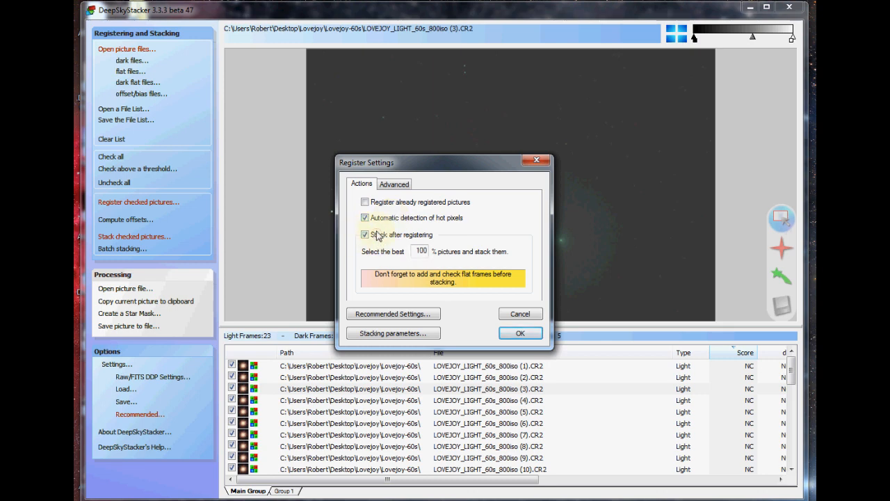
click(365, 234)
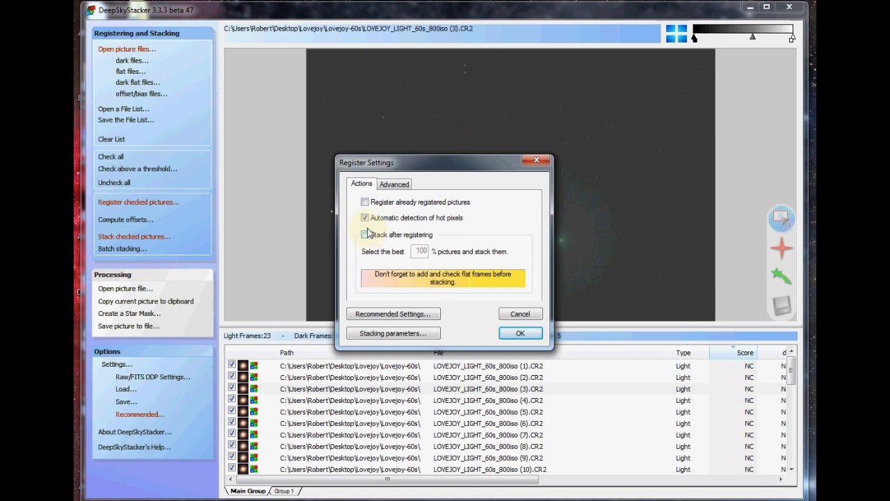
click(364, 234)
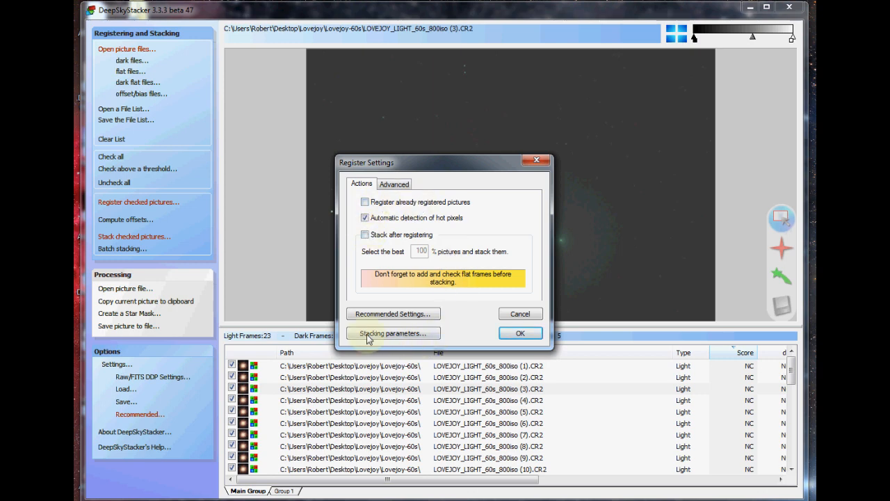
click(392, 333)
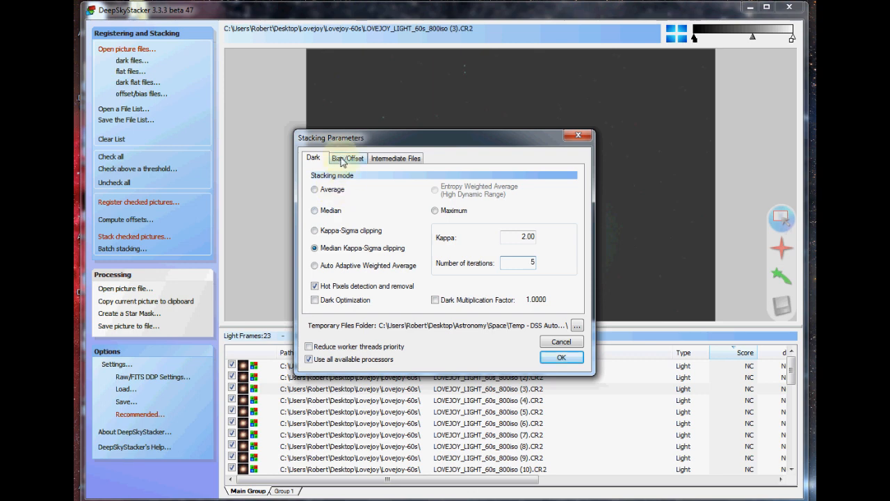
Step: Set dark and bias/offset combining to Median Kappa-Sigma (kappa 2, 5 iterations) with intermediate files, and confirm
click(348, 159)
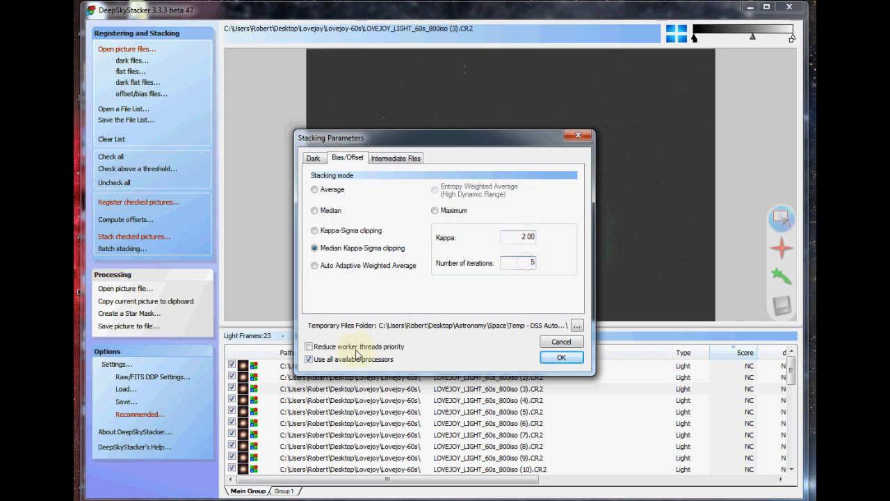
click(394, 158)
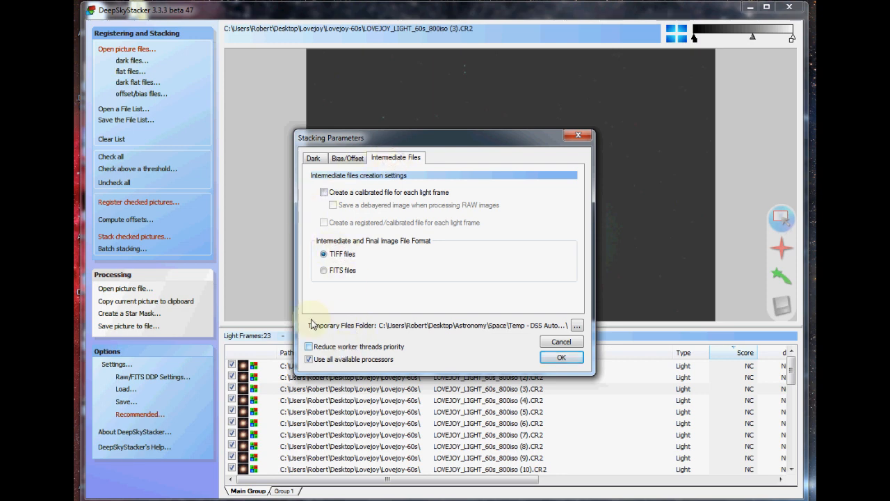
click(313, 159)
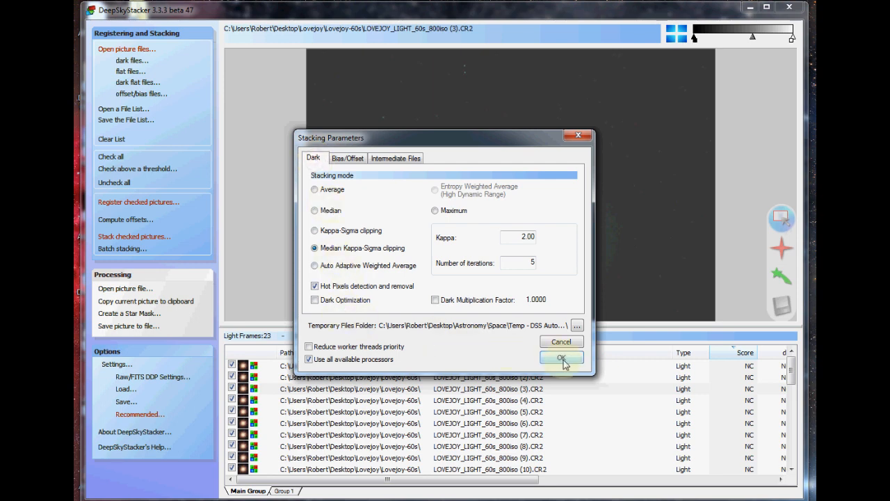
click(562, 357)
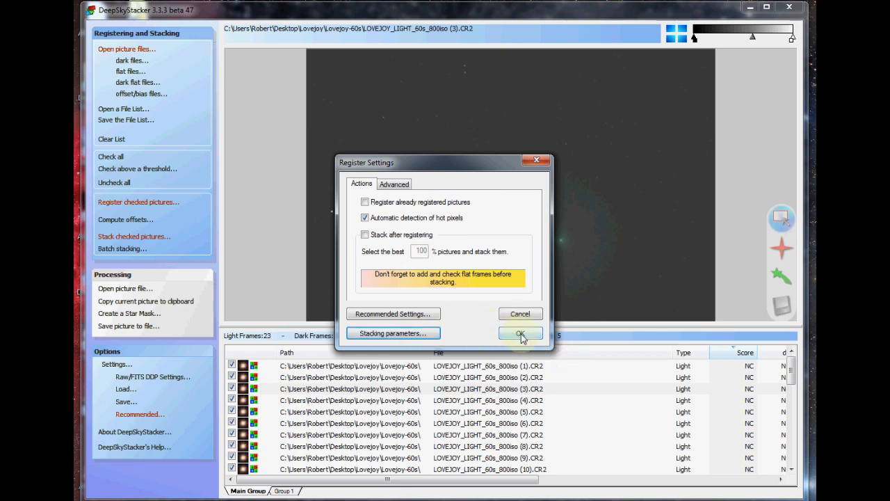
Step: Register the checked light frames, building the master offset frame and scoring each picture
click(520, 334)
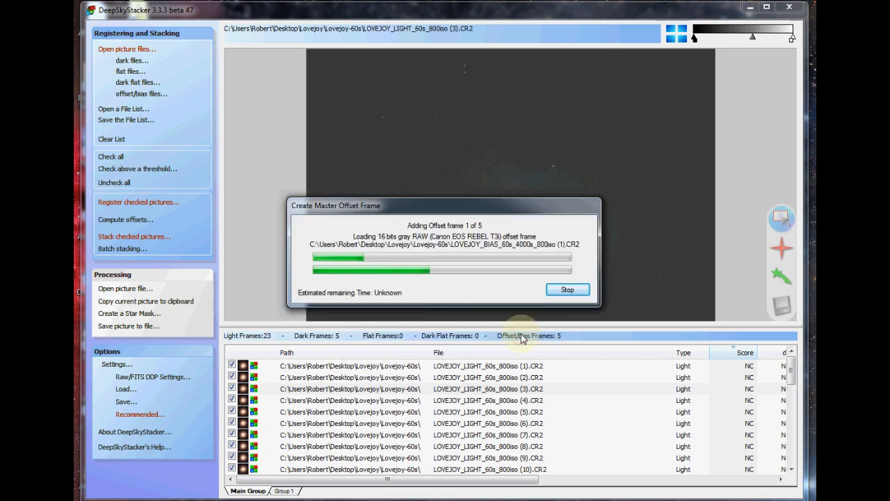
mouse_move(628, 389)
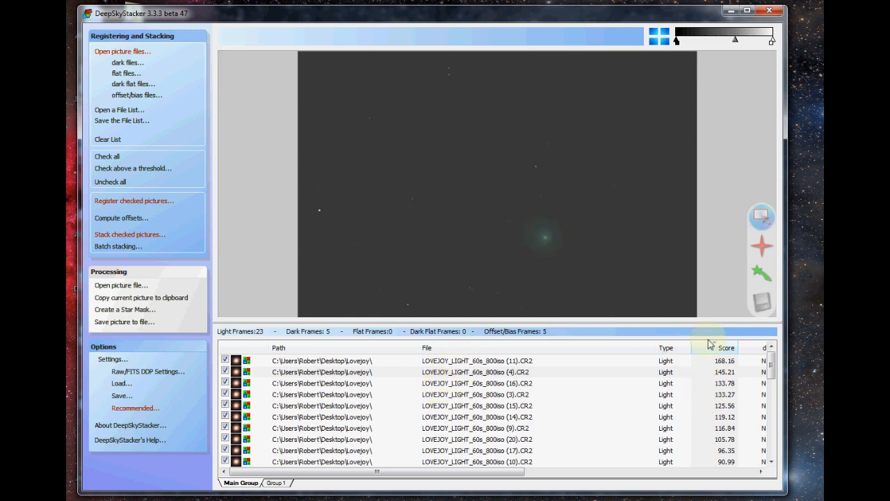
Step: Sort frames by score and uncheck those scoring 8.70 and below, leaving 17 lights checked
scroll(down, 3)
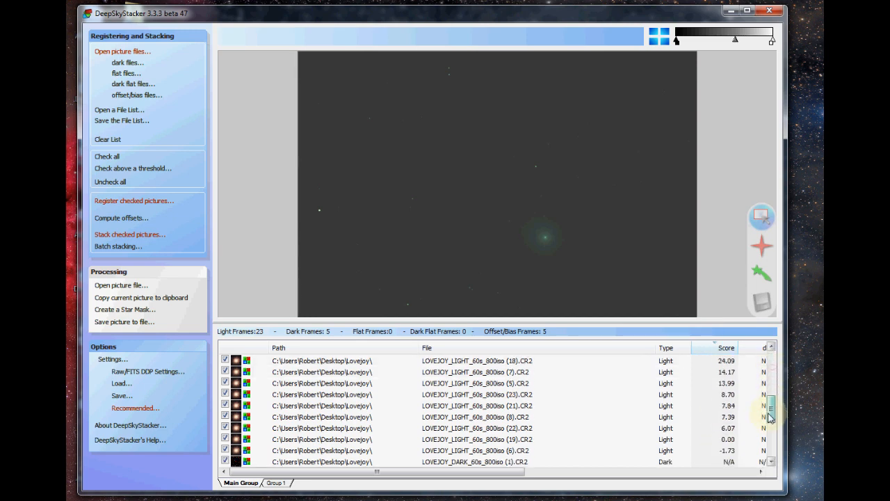
click(726, 348)
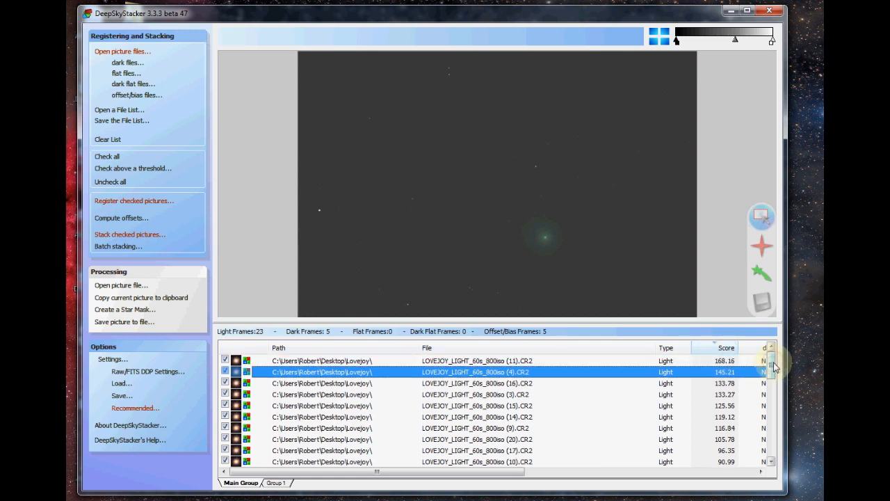
scroll(down, 3)
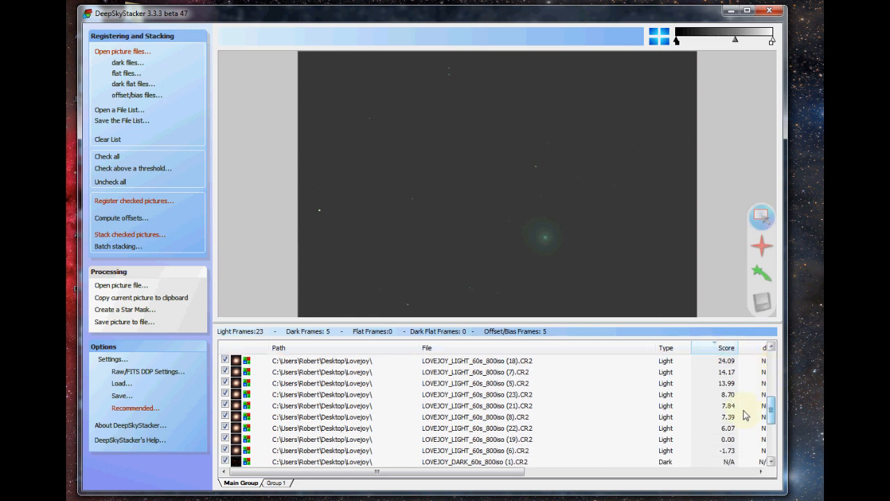
click(476, 395)
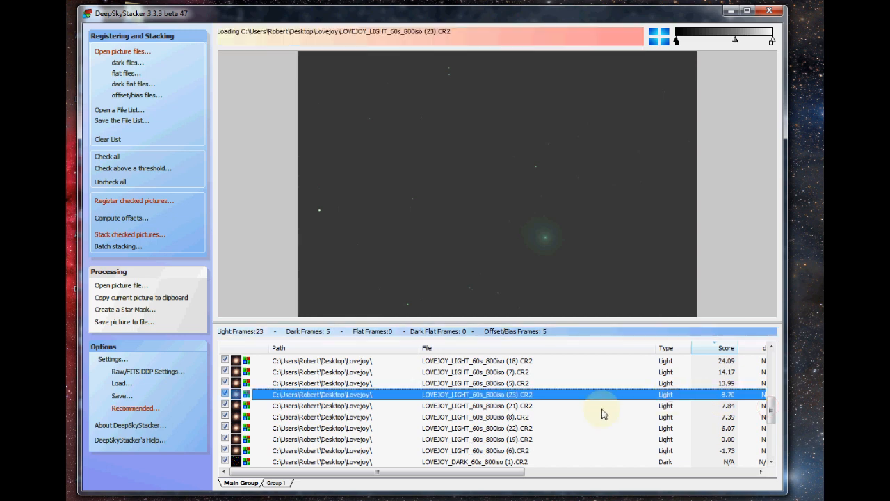
click(225, 406)
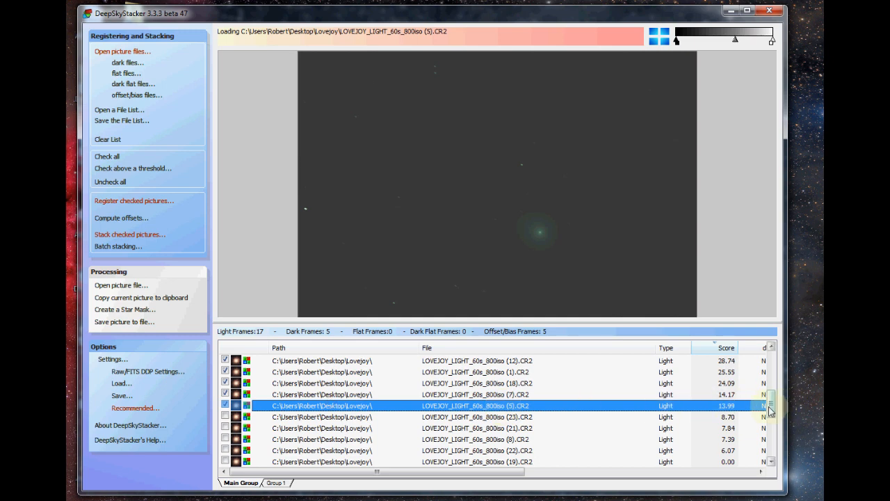
click(726, 348)
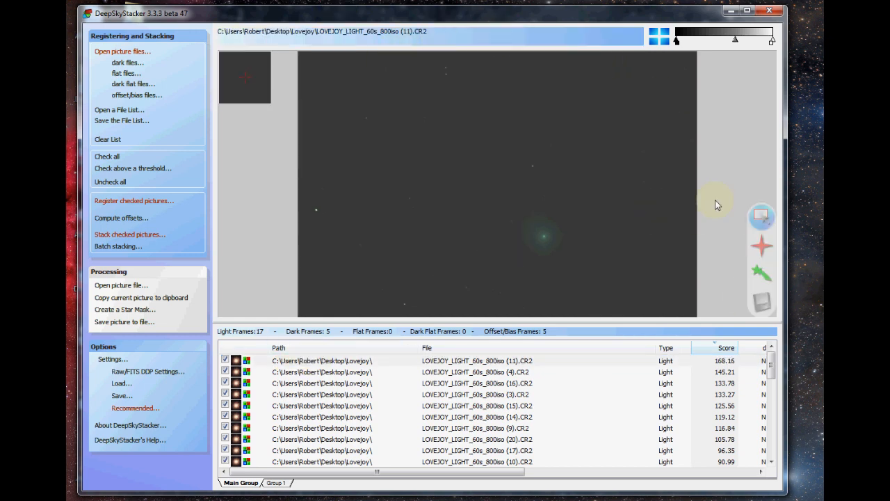
mouse_move(762, 269)
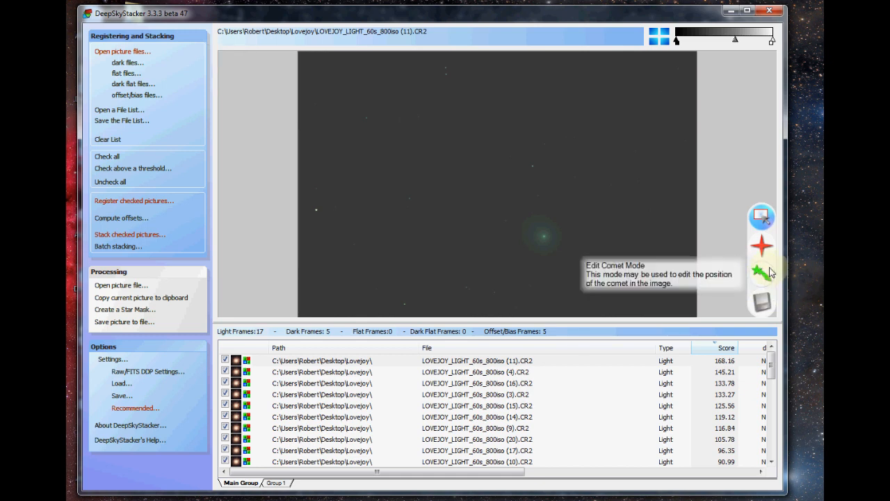
mouse_move(762, 276)
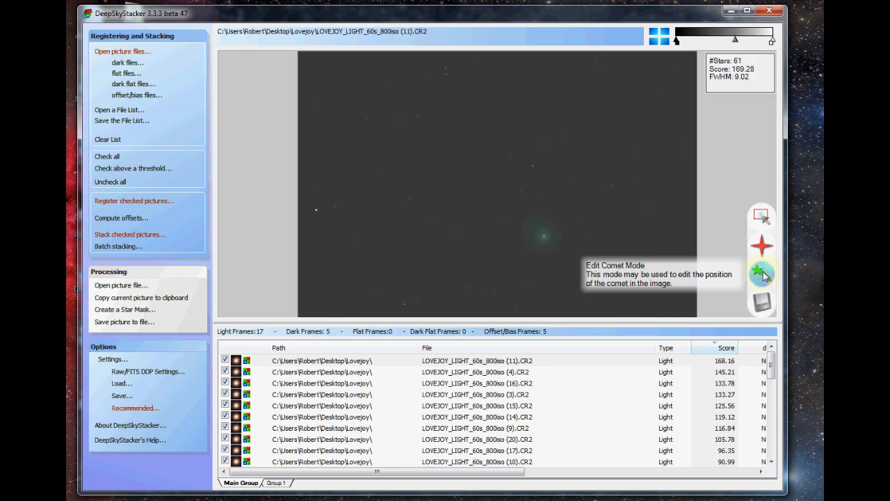
Step: Enter Edit Comet Mode on the top-scoring light frame
click(762, 273)
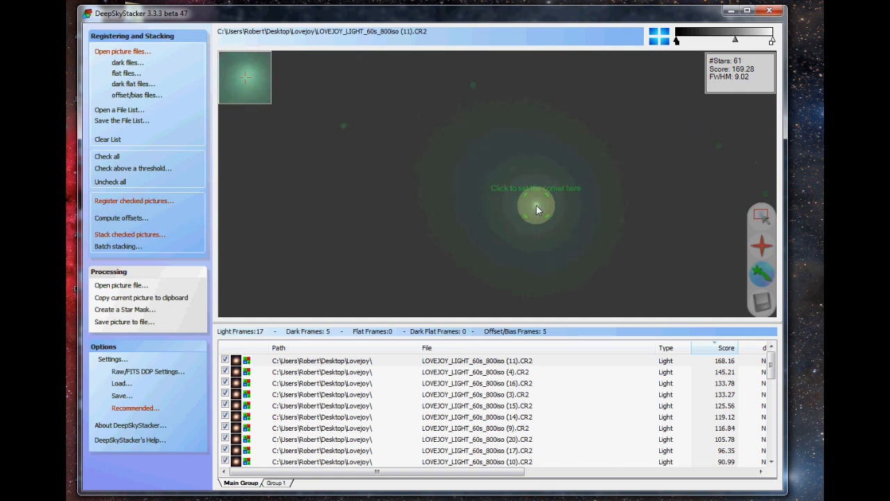
Step: Mark the comet centre on frames (11), (4), (14), (18) and (7), then load the next frame
click(536, 205)
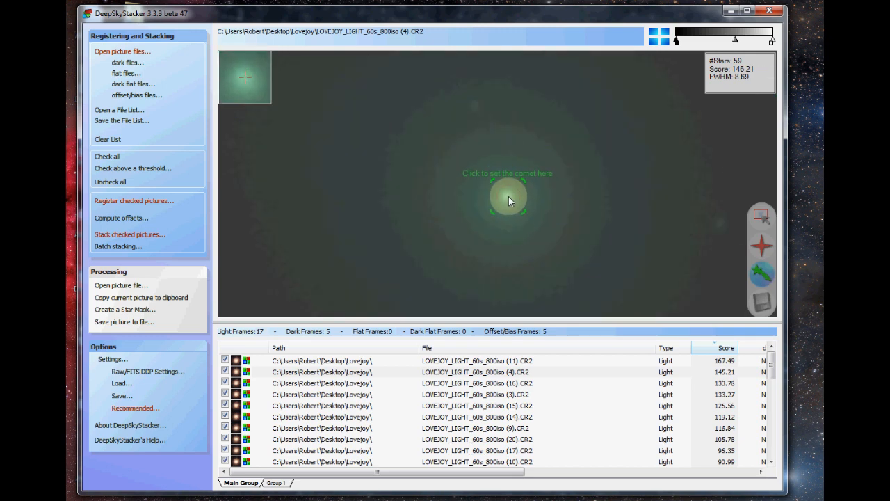
click(508, 198)
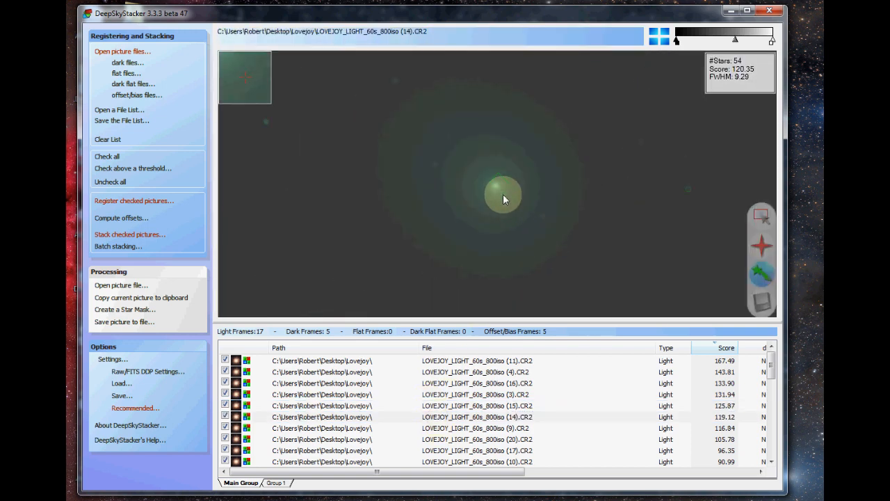
click(475, 428)
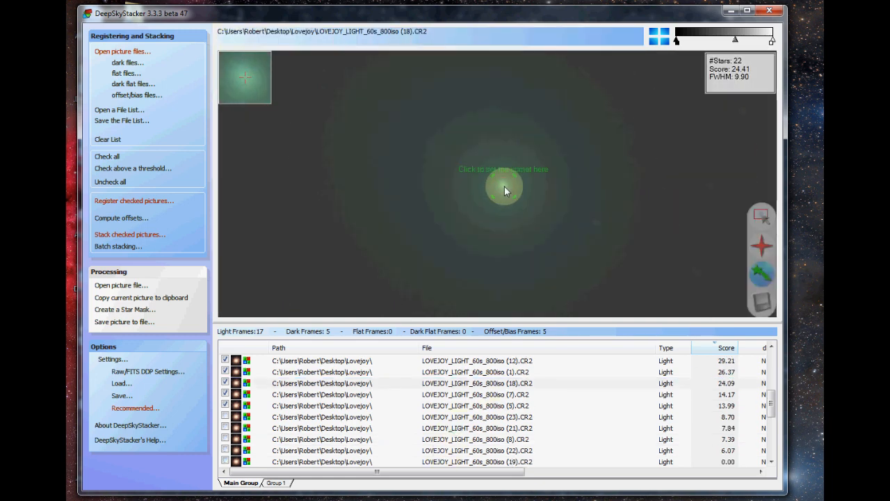
click(321, 395)
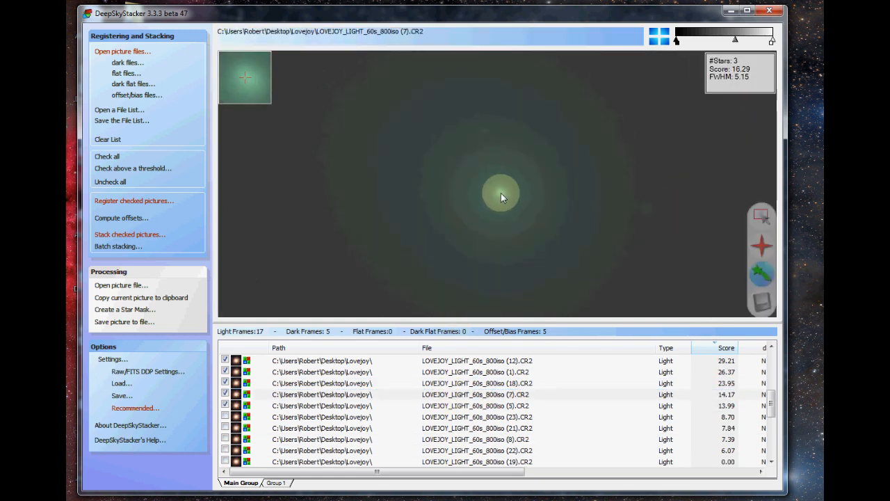
click(476, 406)
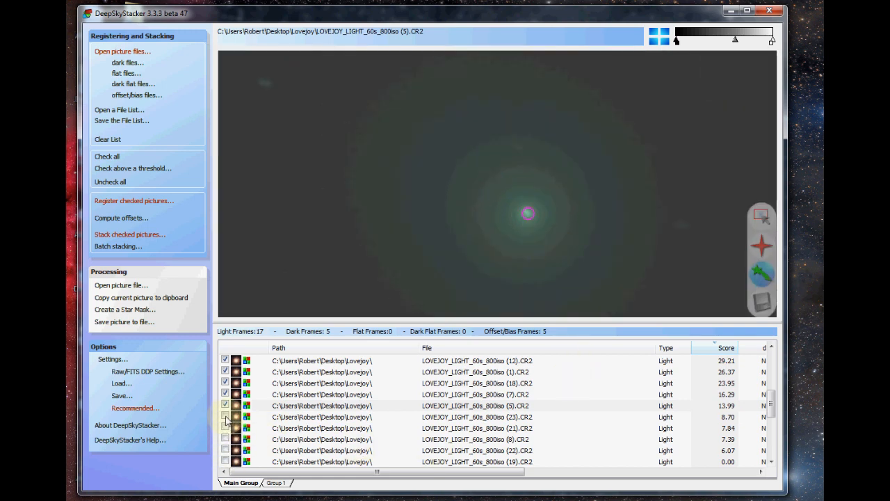
click(226, 417)
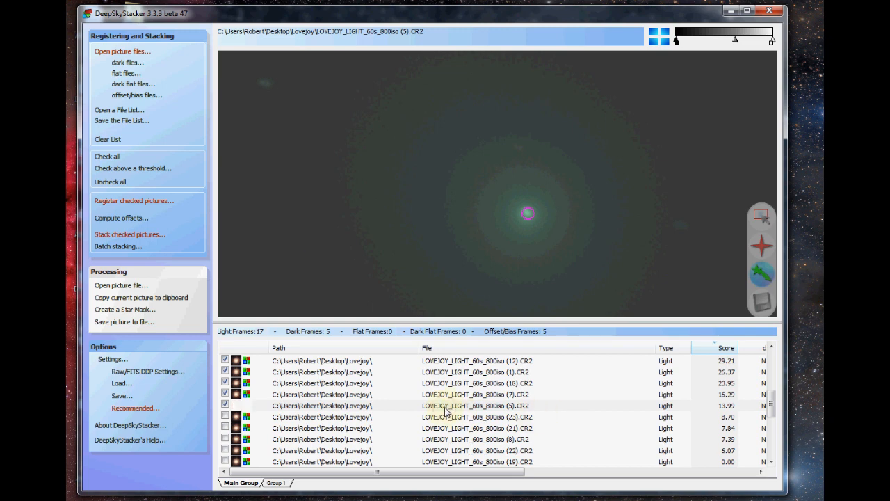
click(476, 406)
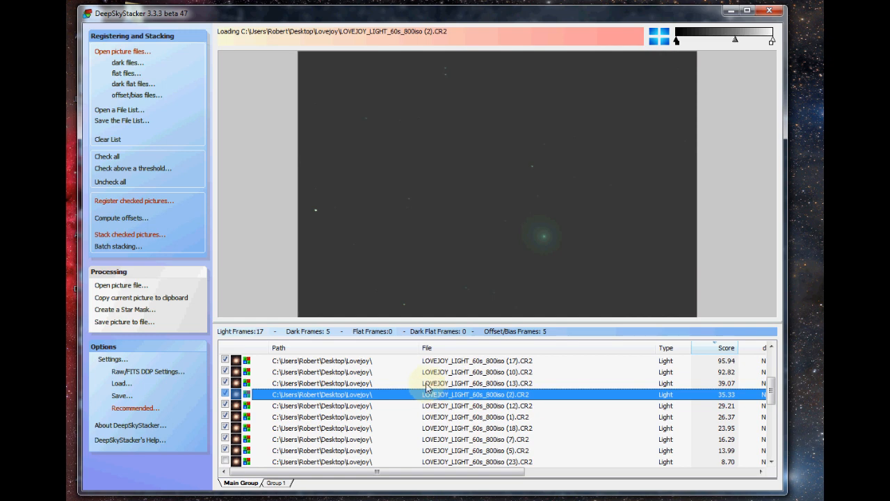
Step: Open the next checked frames, including frame (20), to mark their comet positions
click(476, 371)
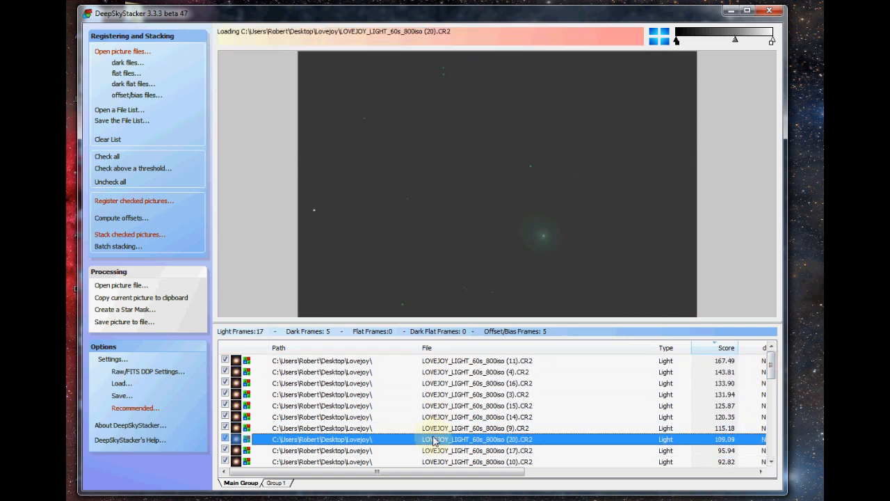
click(475, 417)
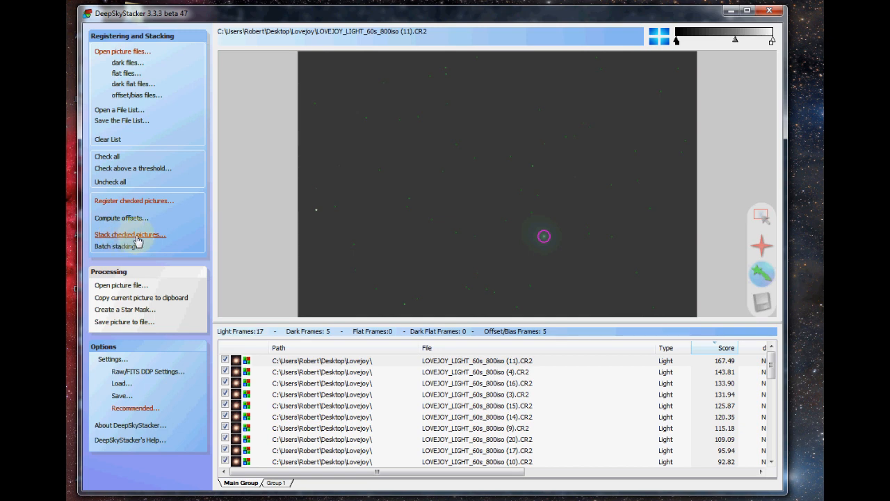
Step: Start stacking the checked frames and reach the Comet options in Stacking Parameters
click(131, 233)
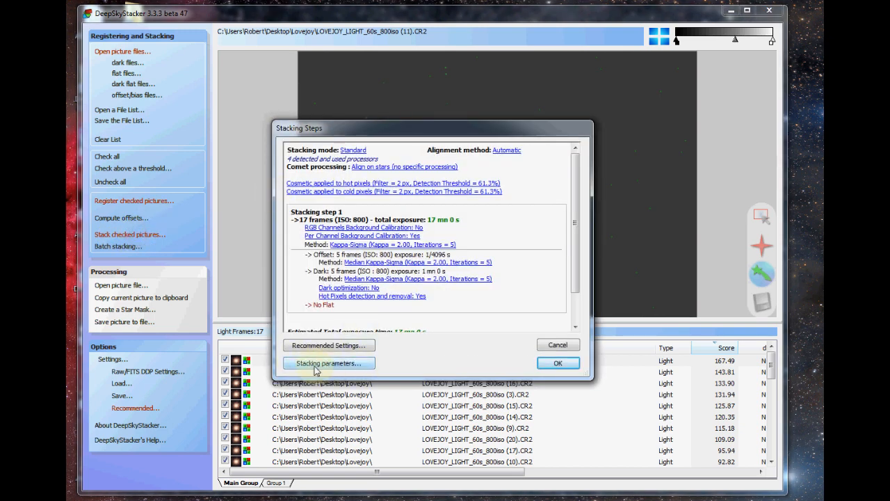
click(329, 363)
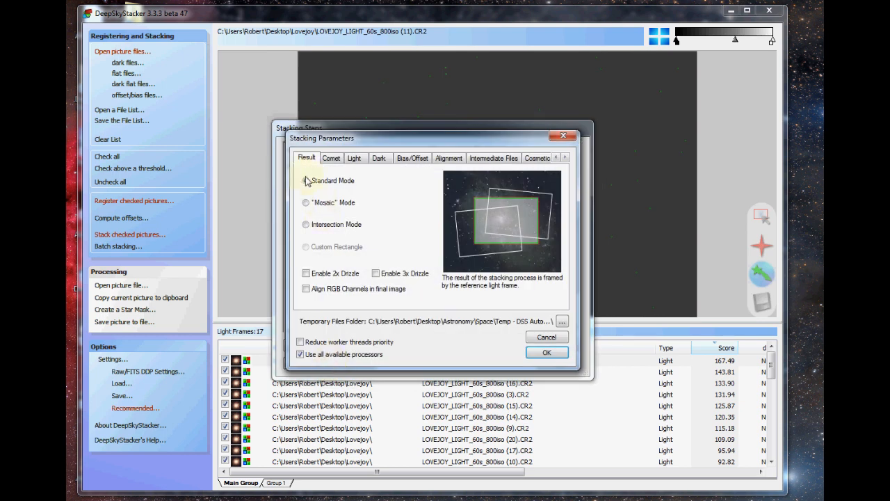
click(306, 181)
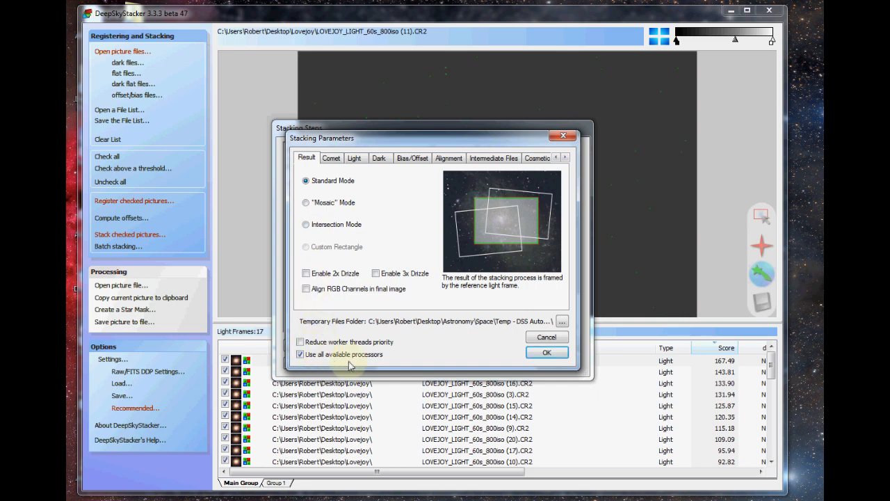
click(331, 157)
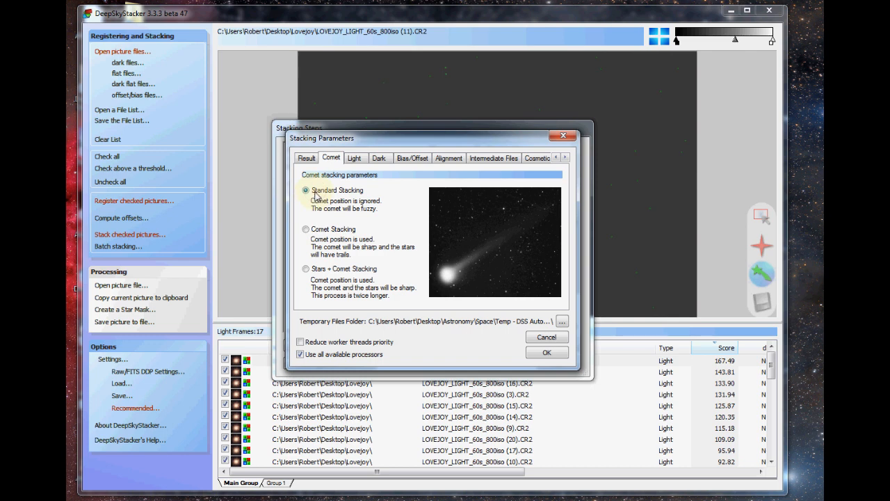
Step: Try Stars + Comet Stacking, then settle on Comet Stacking so the comet stays sharp
click(306, 228)
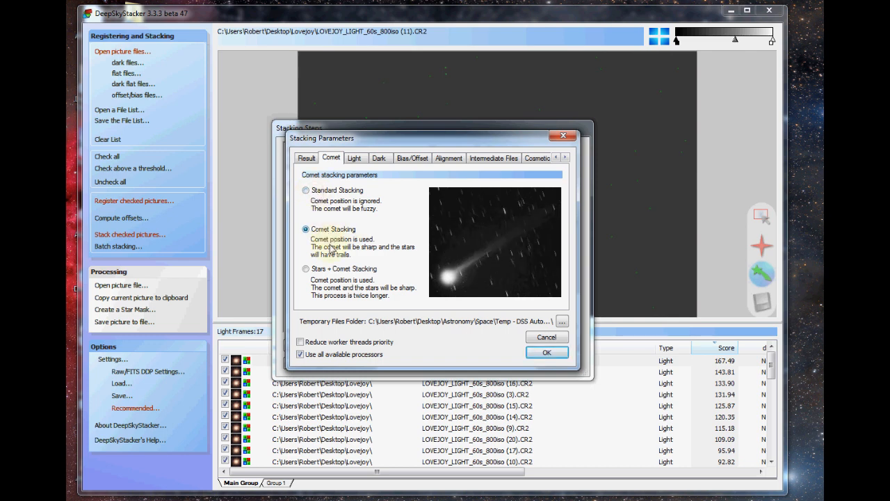
mouse_move(318, 273)
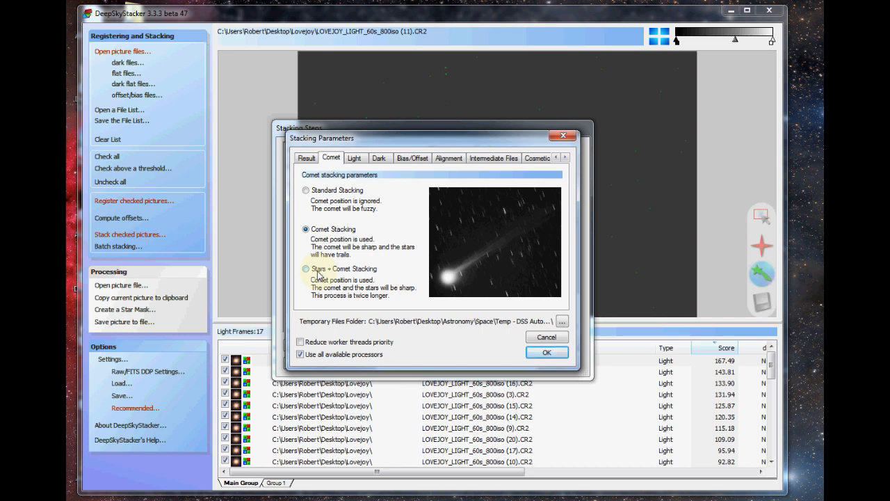
click(306, 269)
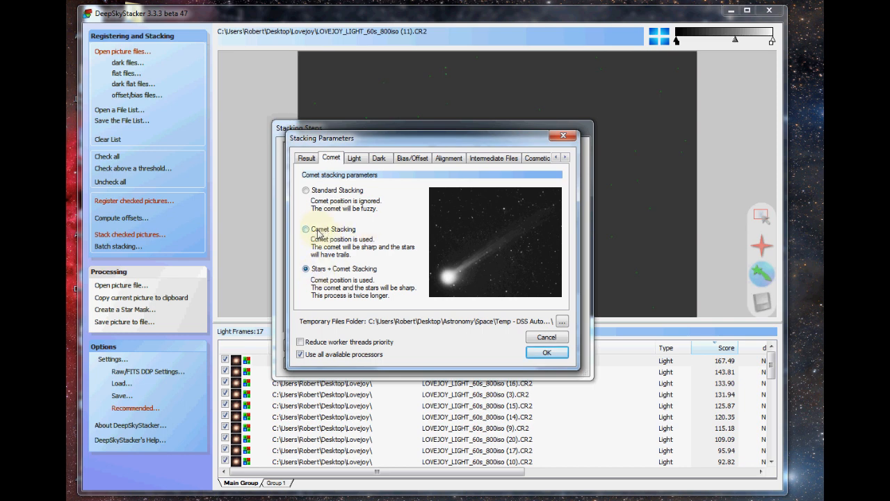
click(305, 229)
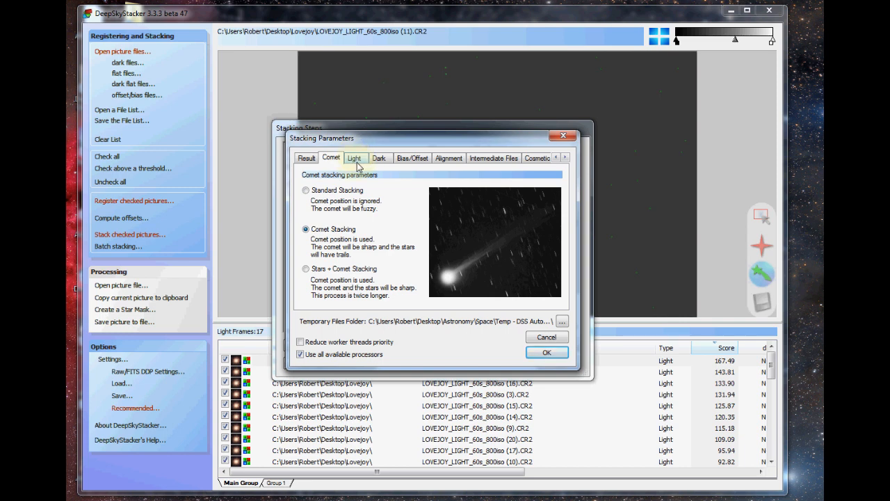
Step: Review the Light settings, accept the comet parameters and run the 15-frame stack
click(354, 158)
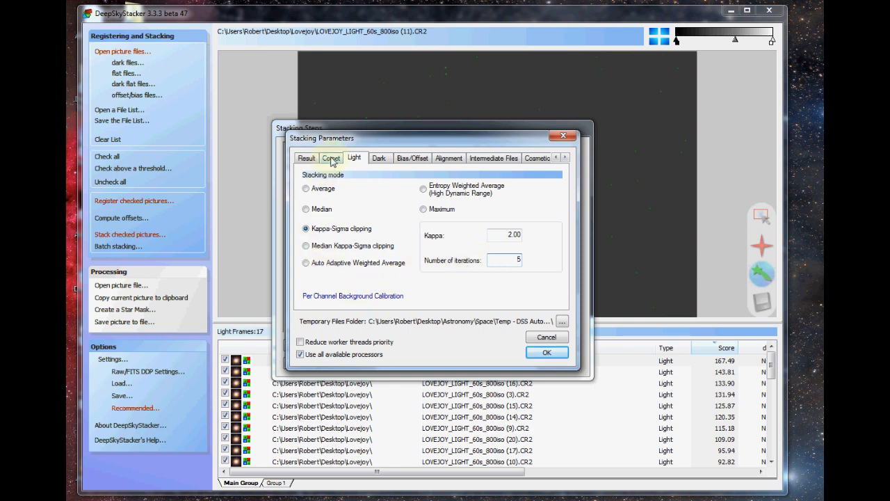
click(331, 159)
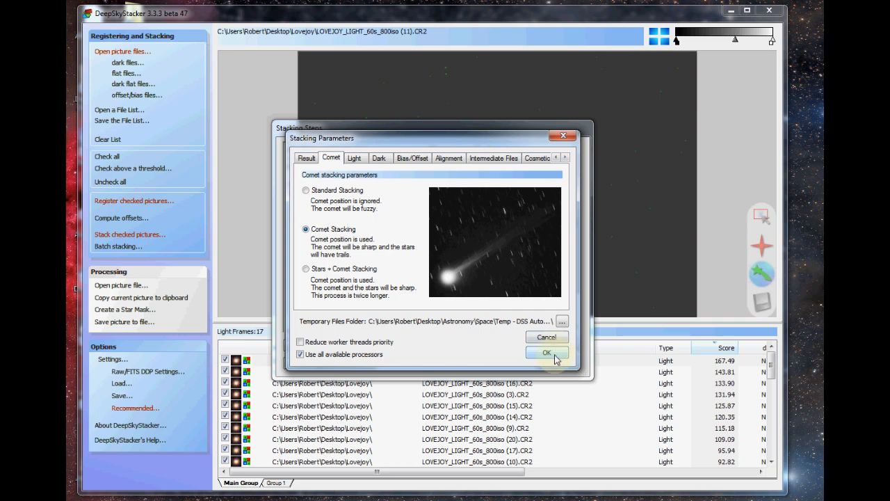
click(547, 351)
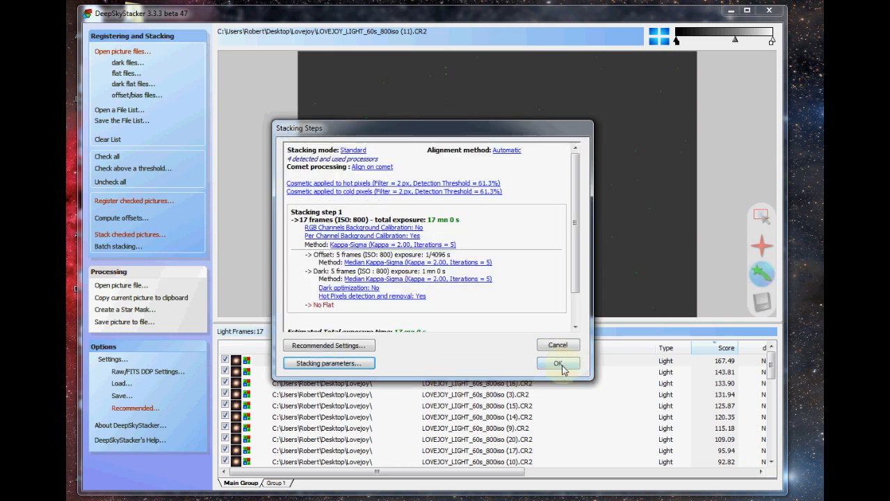
click(556, 361)
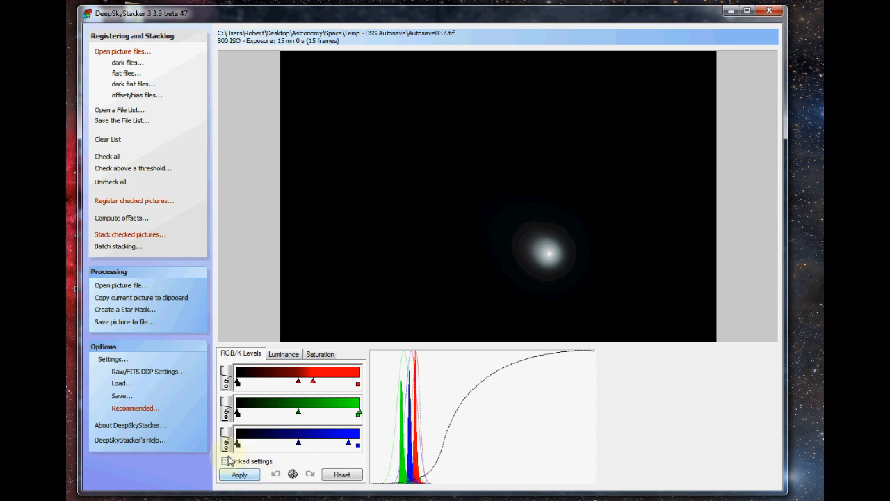
Step: Link the RGB levels, raise the midtones and apply them to reveal the faint coma
click(225, 462)
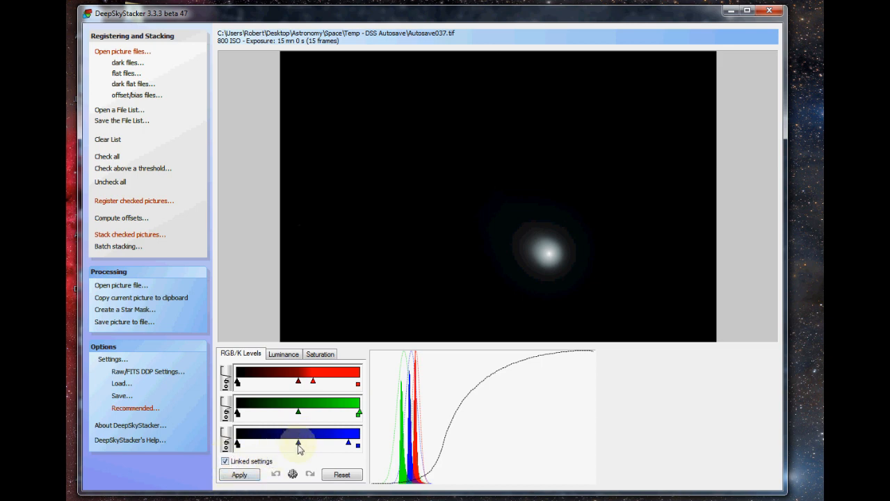
drag(299, 444, 303, 444)
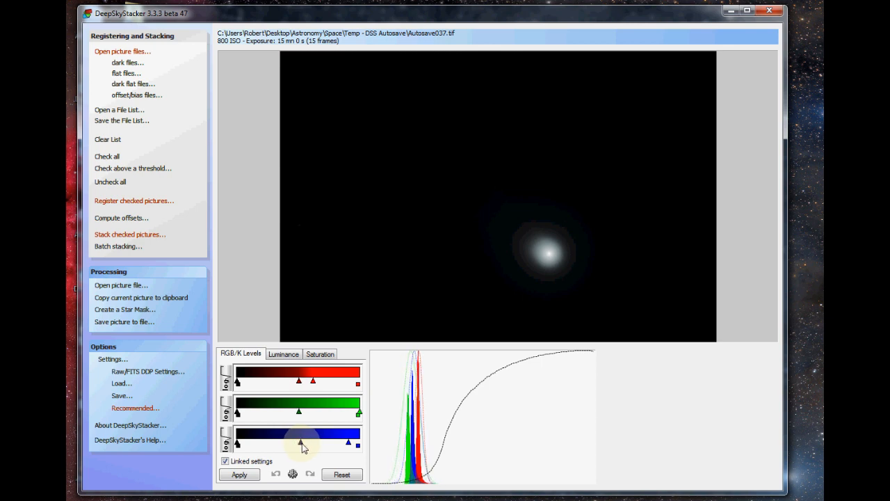
click(239, 473)
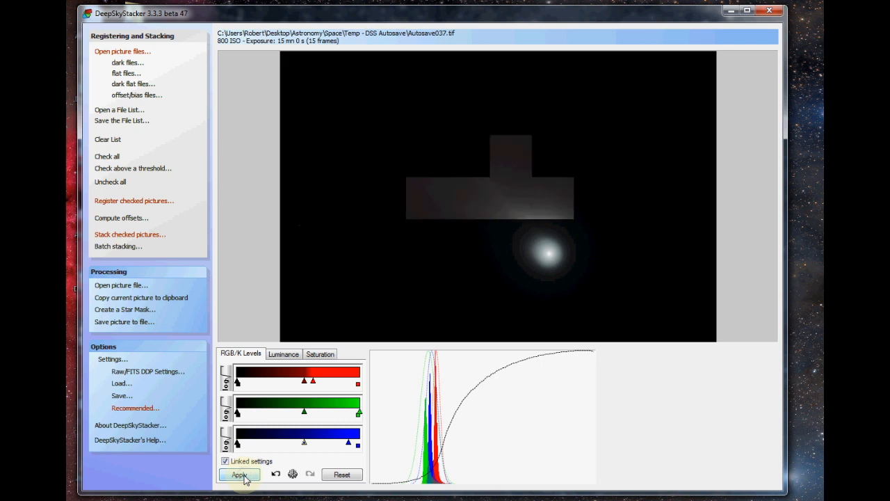
click(239, 473)
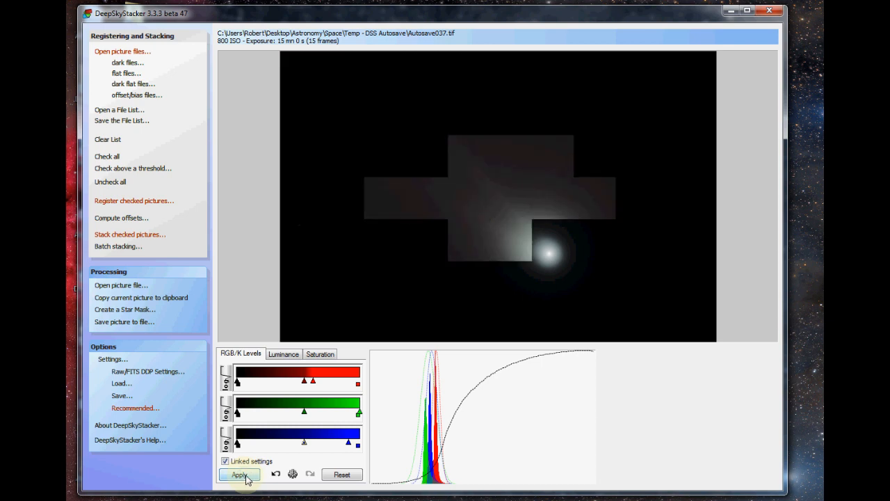
click(240, 474)
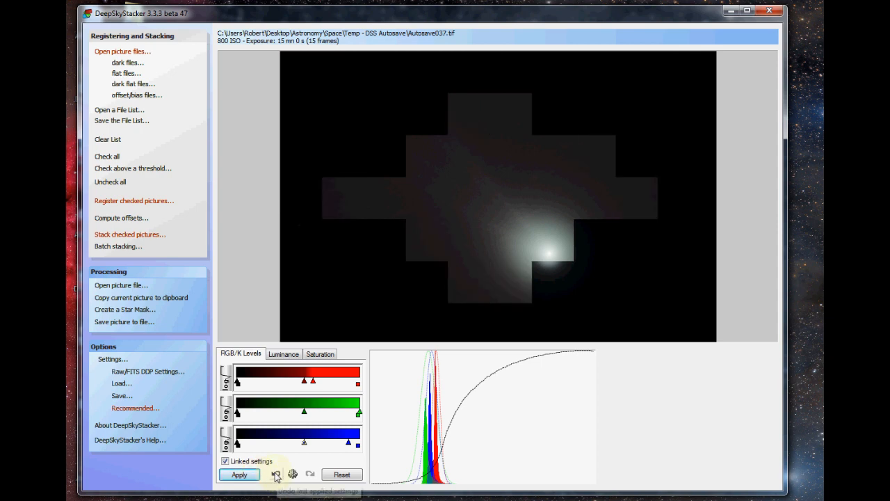
click(275, 472)
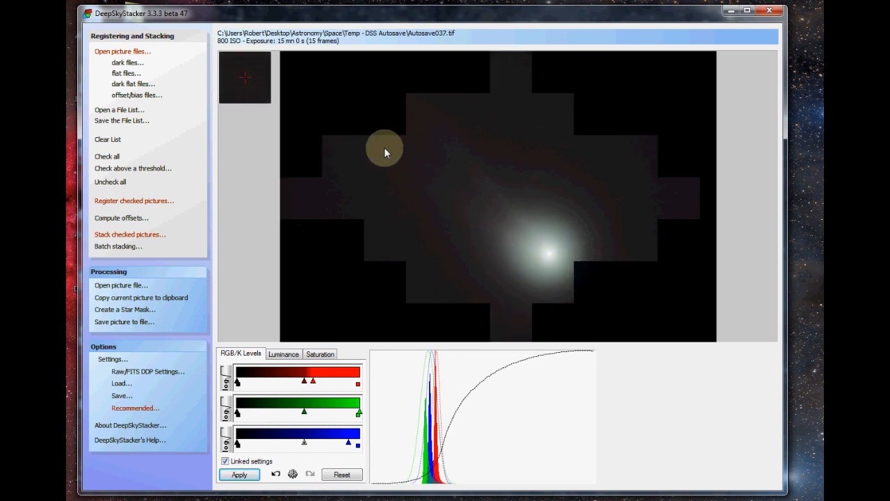
mouse_move(456, 136)
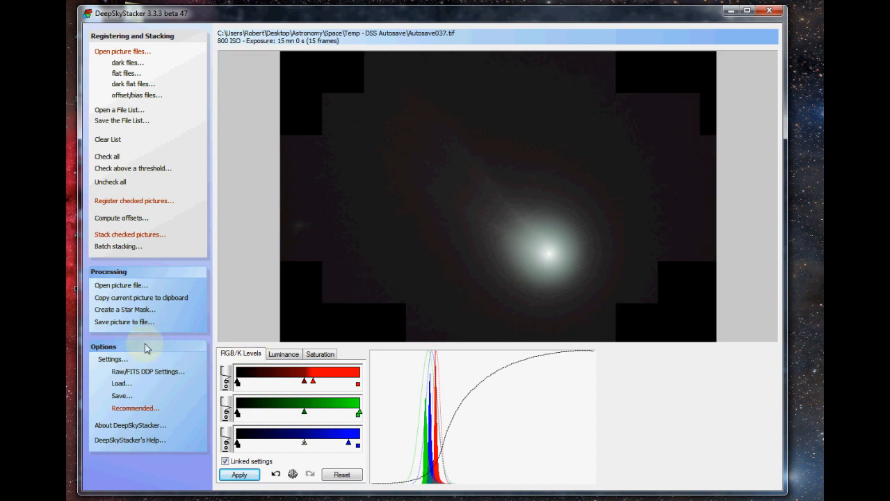
mouse_move(125, 321)
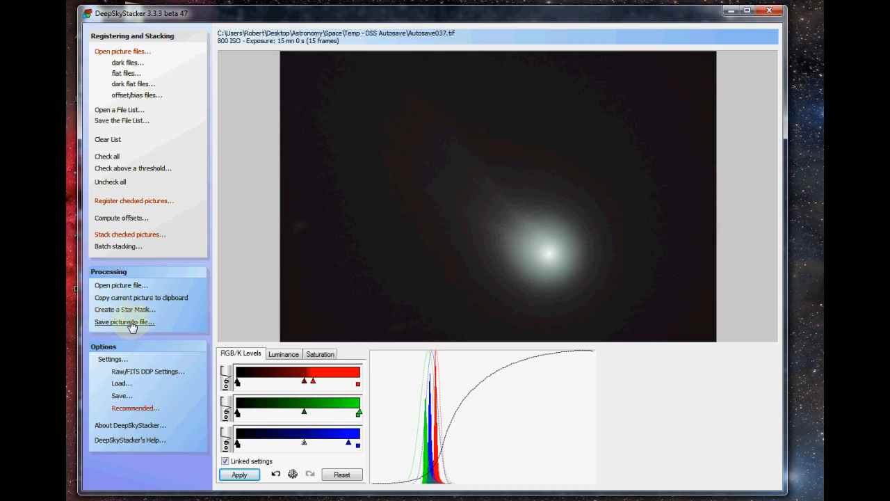
Step: Save the stack as Lovejoy - Comet-4, unadjusted, in 32-bit integer FITS format
click(124, 322)
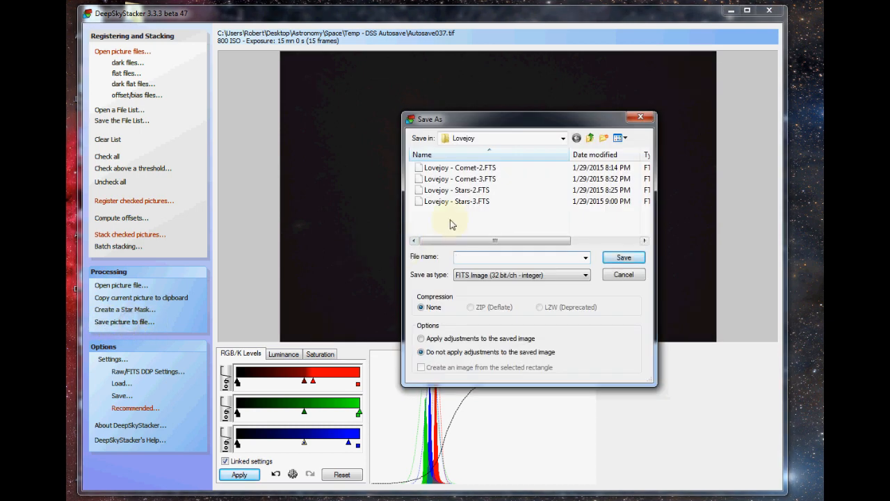
click(459, 178)
text(Lovejoy - Comet-4)
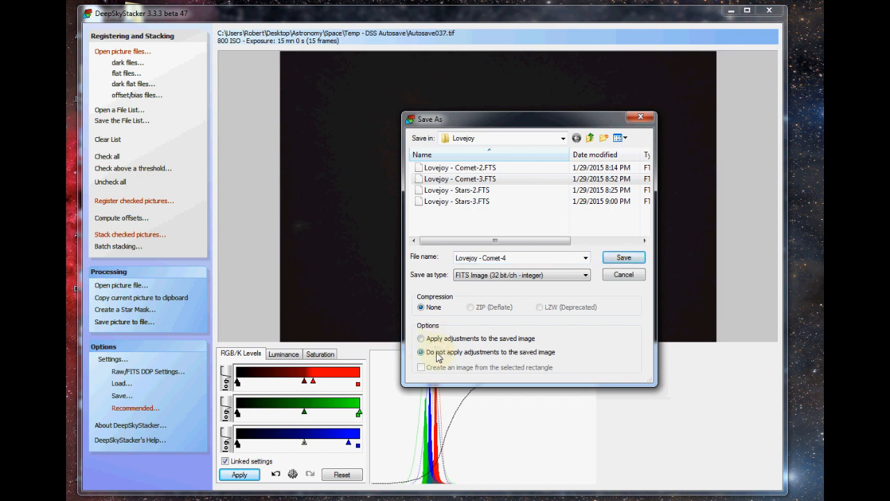
click(420, 338)
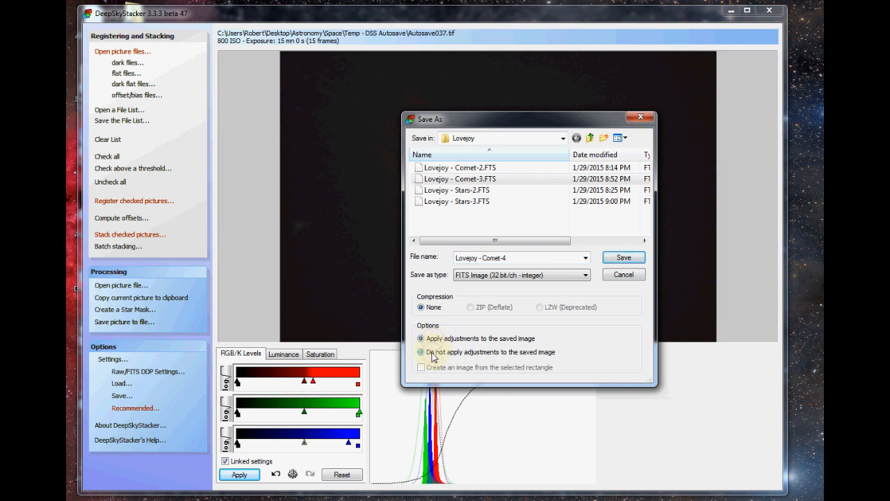
click(420, 352)
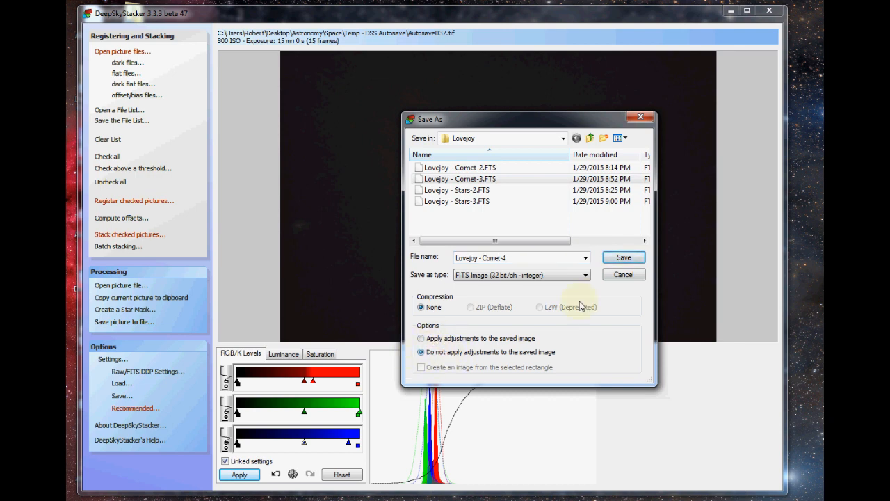
mouse_move(489, 288)
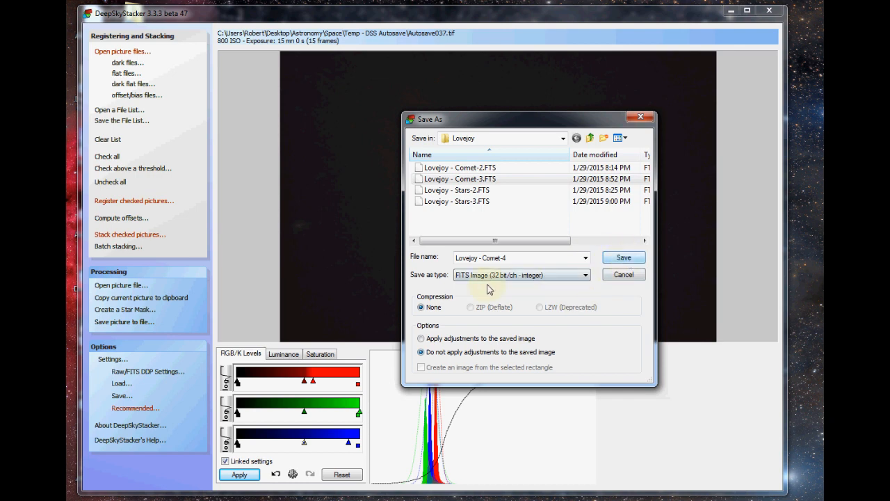
click(586, 274)
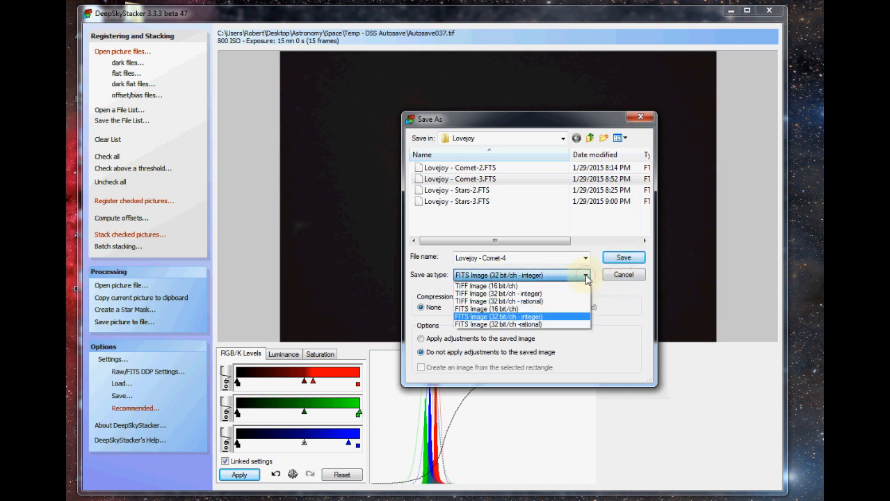
click(498, 317)
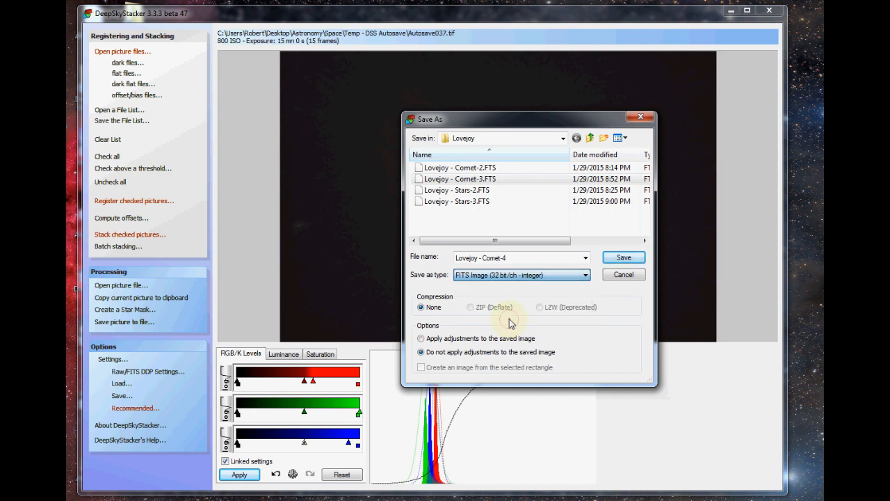
click(623, 256)
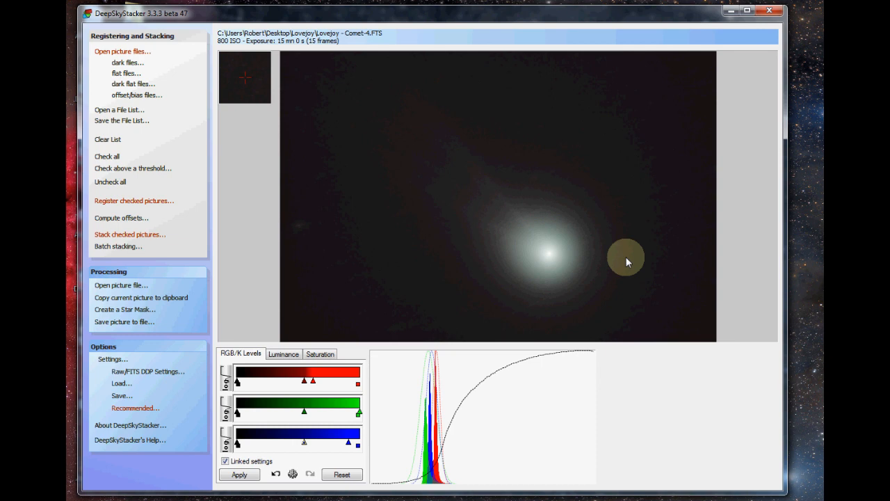
mouse_move(516, 257)
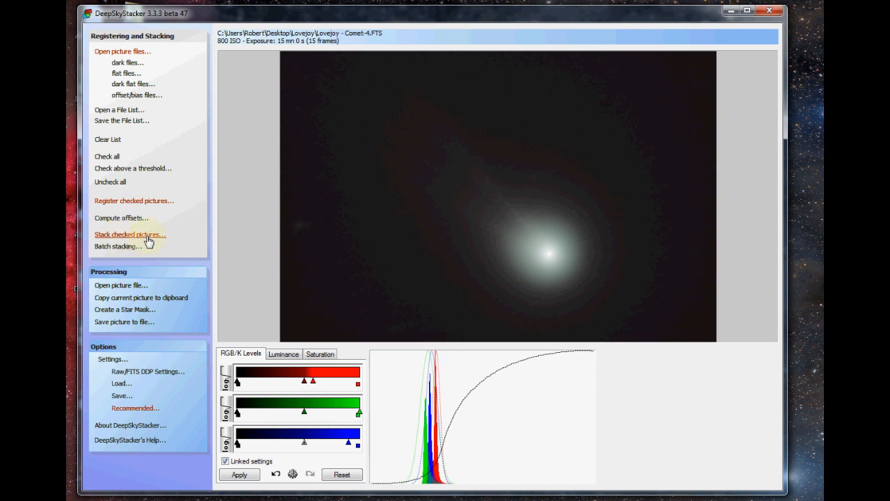
Step: Restart stacking of the checked frames and set the Comet option to Standard Stacking
click(130, 234)
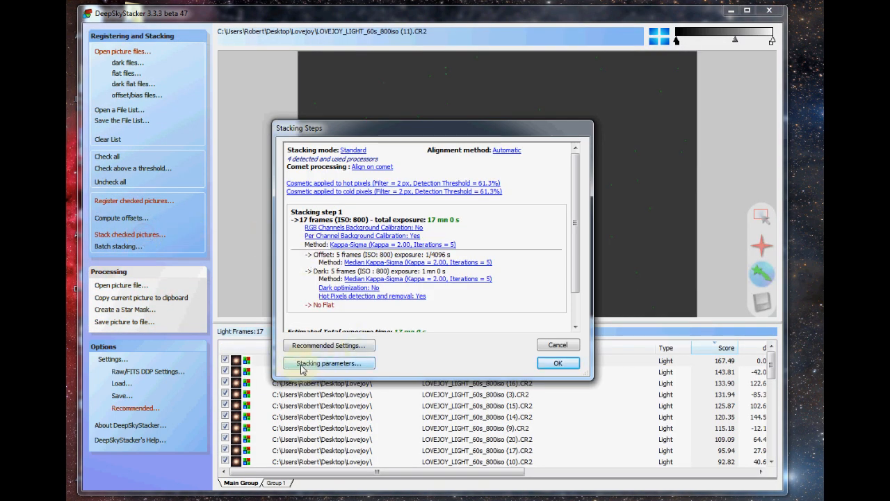
click(329, 362)
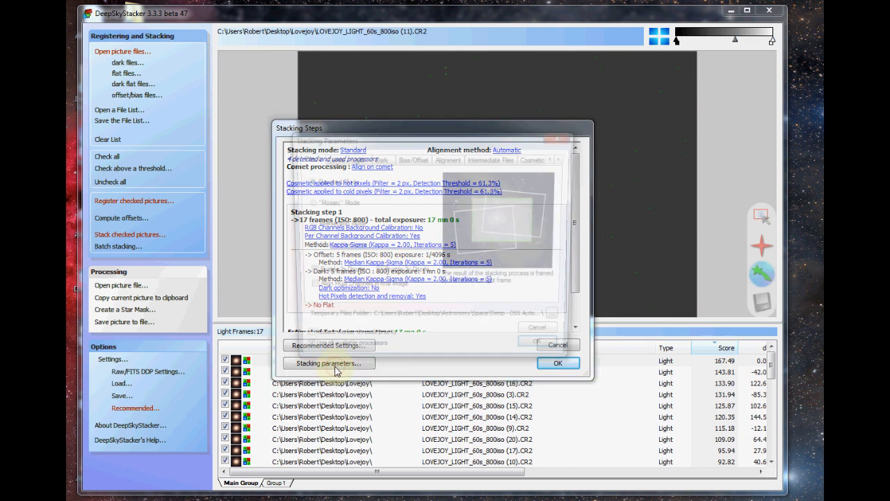
click(328, 362)
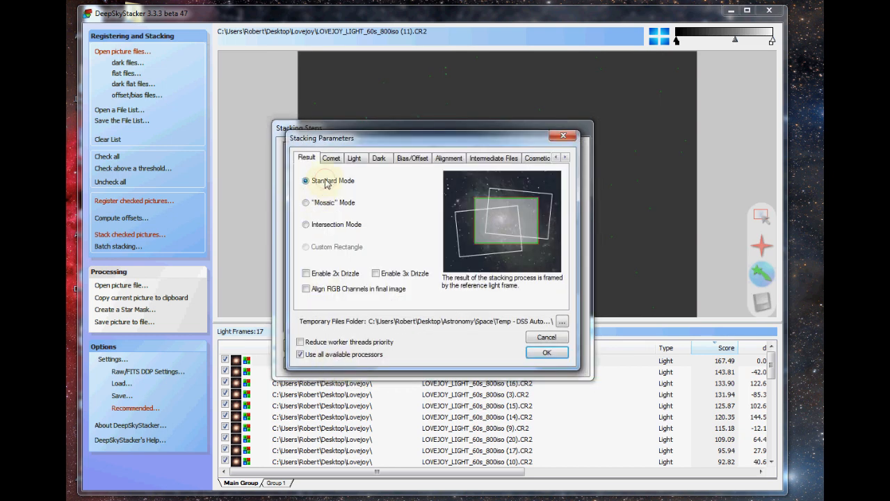
click(331, 158)
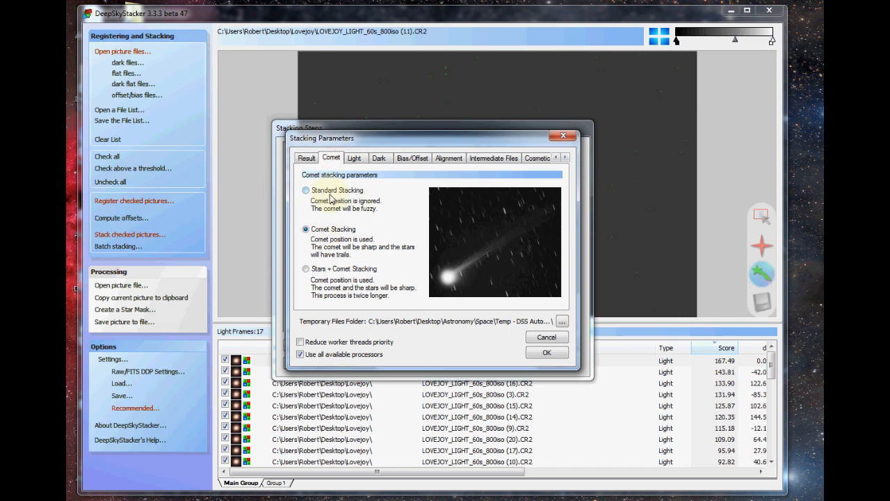
click(306, 189)
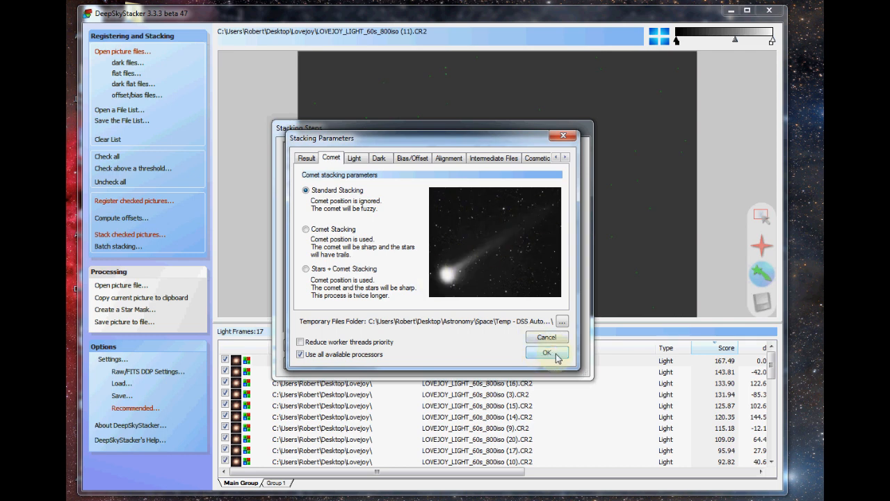
Step: Review the Light settings, accept the parameters and run the star-aligned stack
click(355, 158)
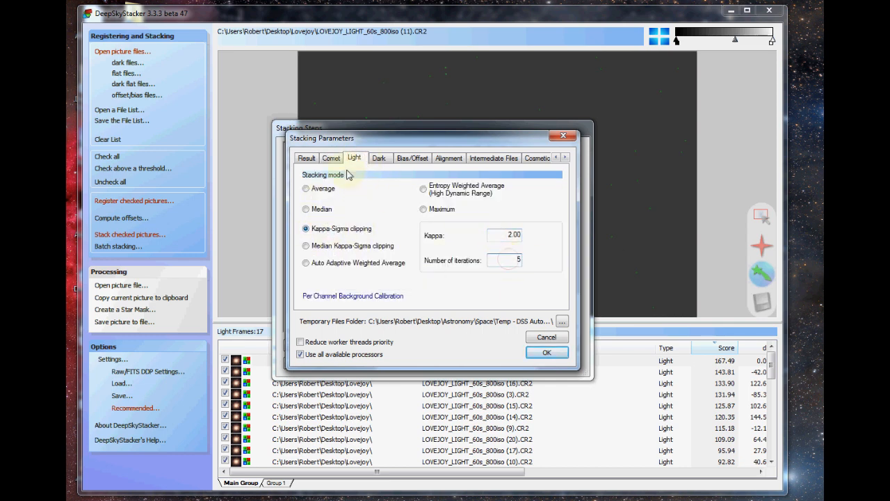
click(330, 158)
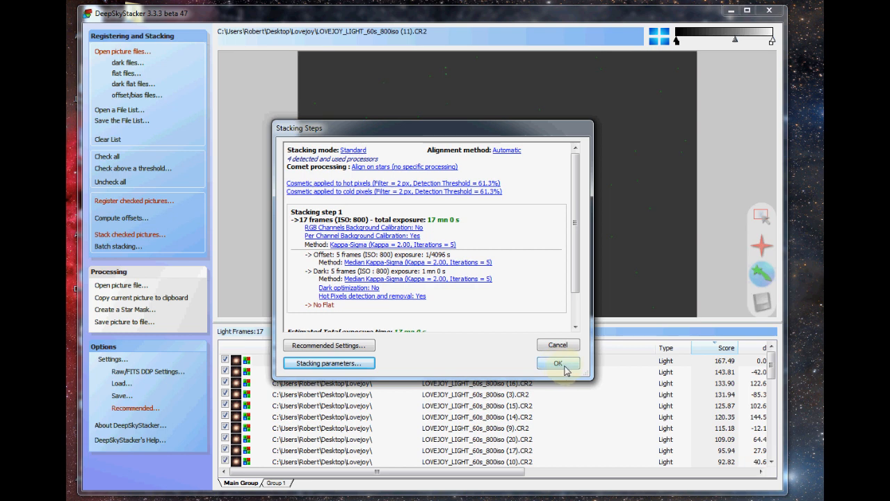
click(558, 362)
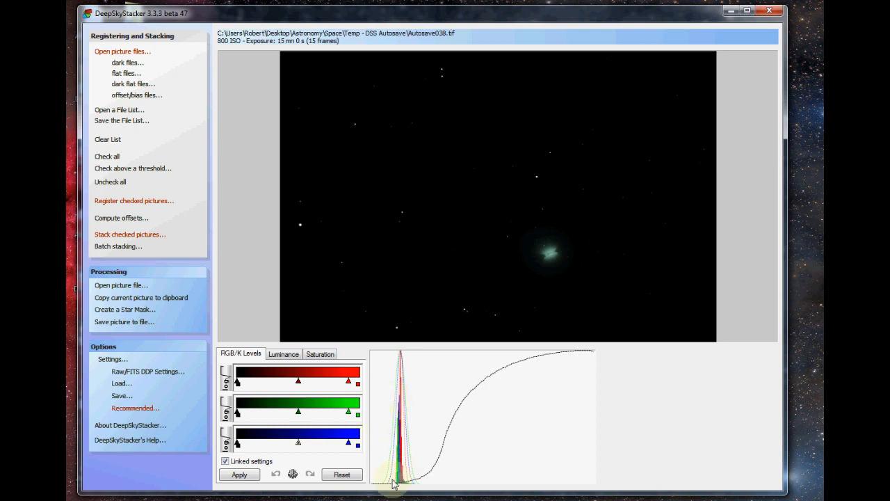
mouse_move(414, 381)
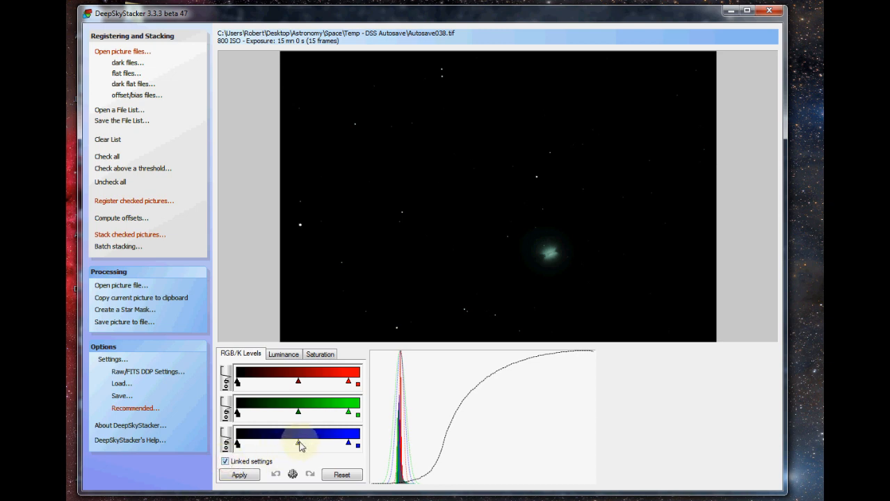
Step: Brighten and apply the RGB/K levels until the comet's green coma and tail show
click(239, 475)
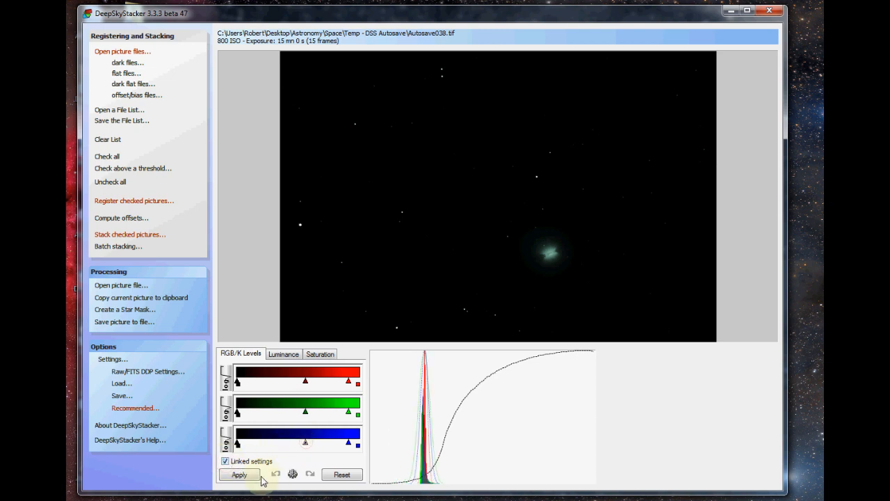
click(239, 474)
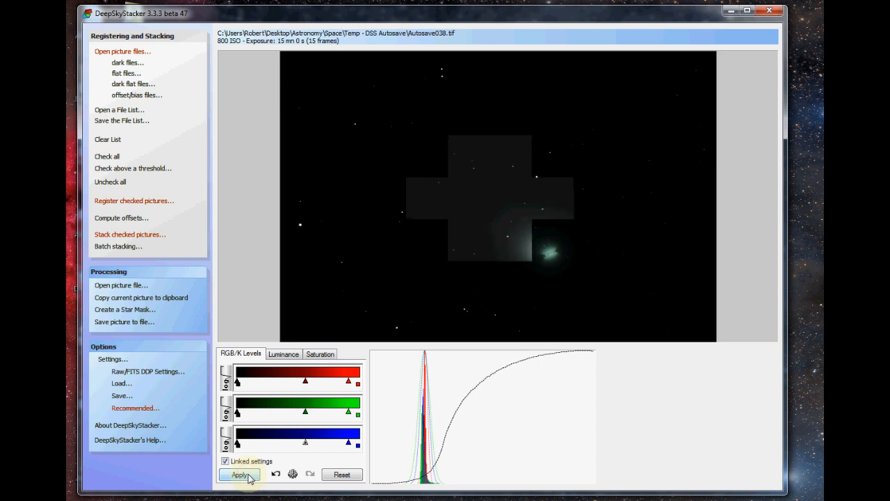
click(240, 473)
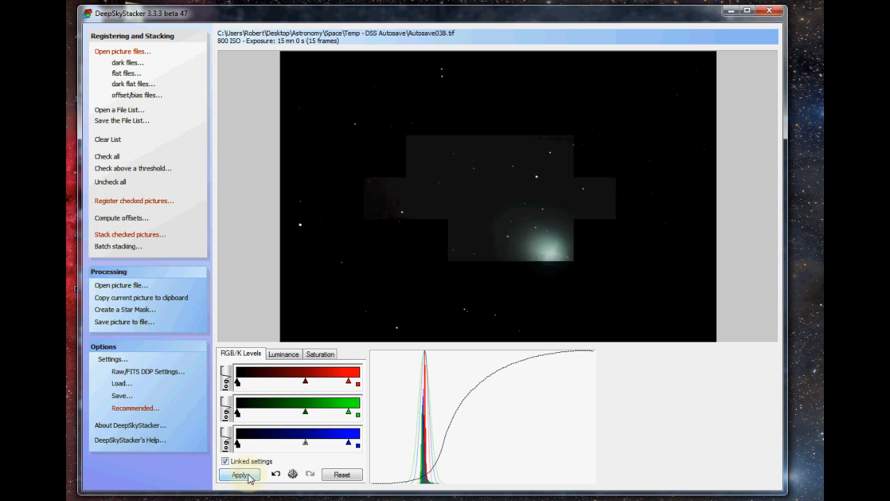
click(239, 473)
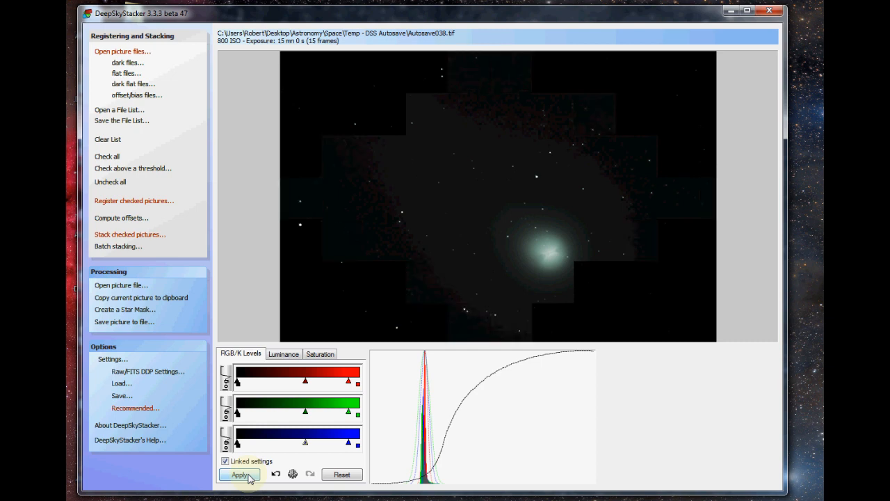
click(240, 474)
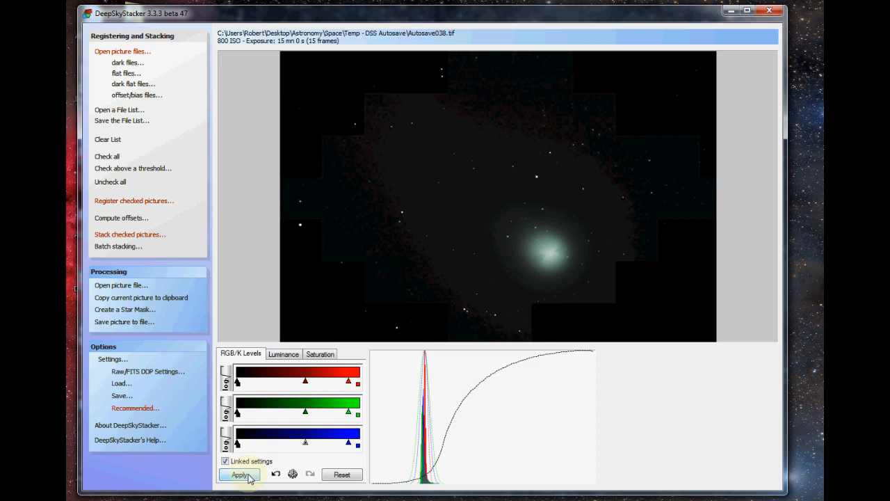
click(239, 473)
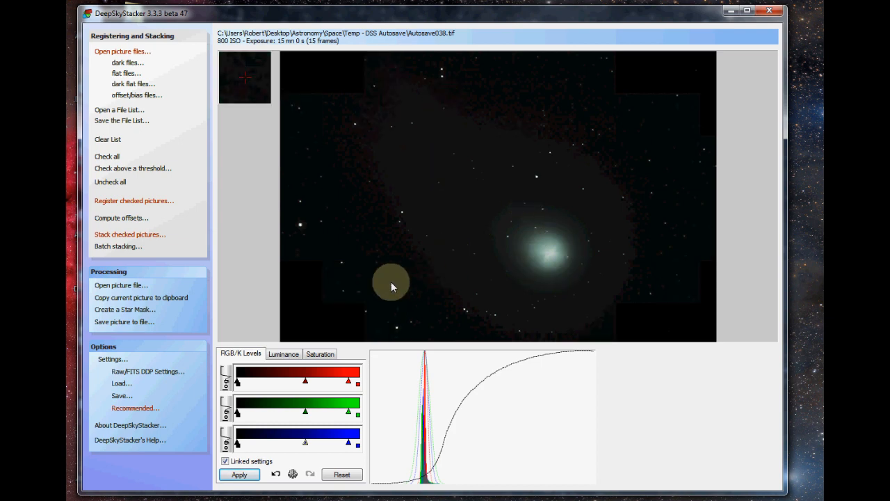
mouse_move(645, 285)
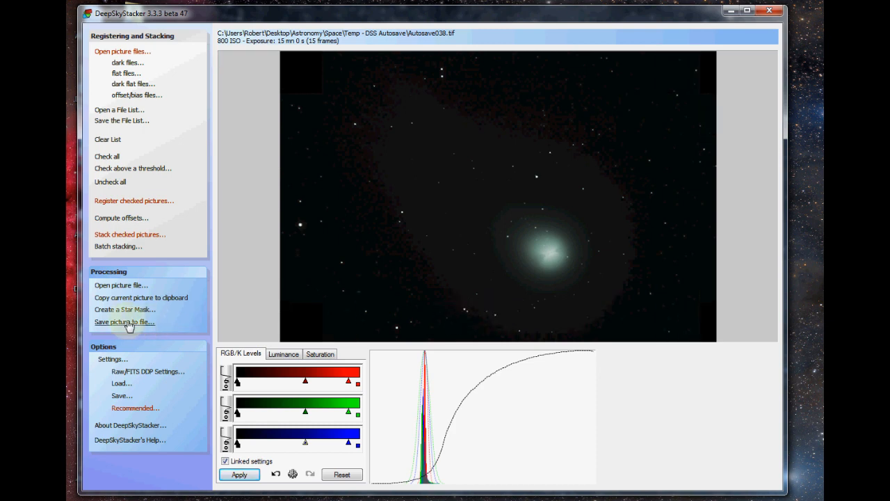
Step: Save the star-aligned stack as Lovejoy - Stars-4.FTS without the display adjustments
click(124, 322)
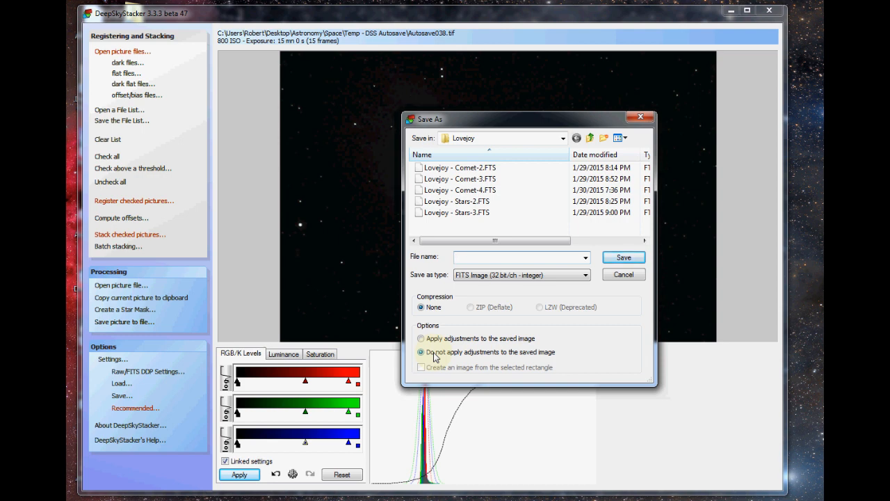
click(457, 211)
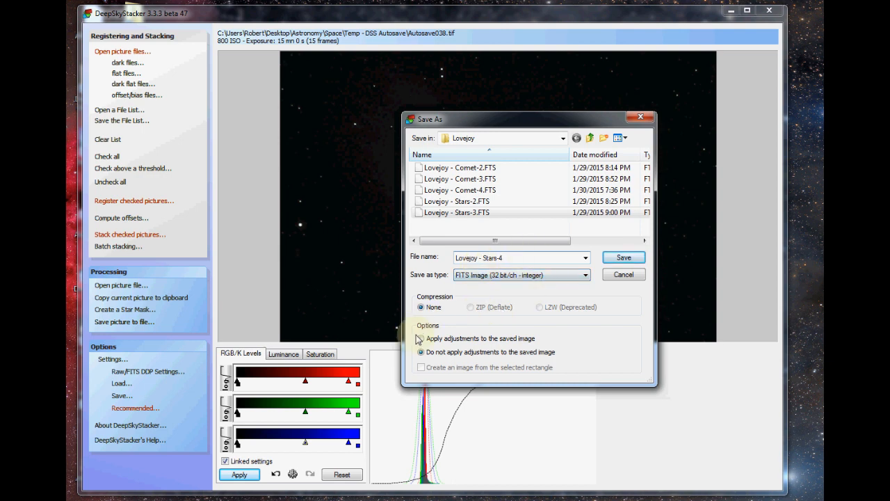
click(422, 350)
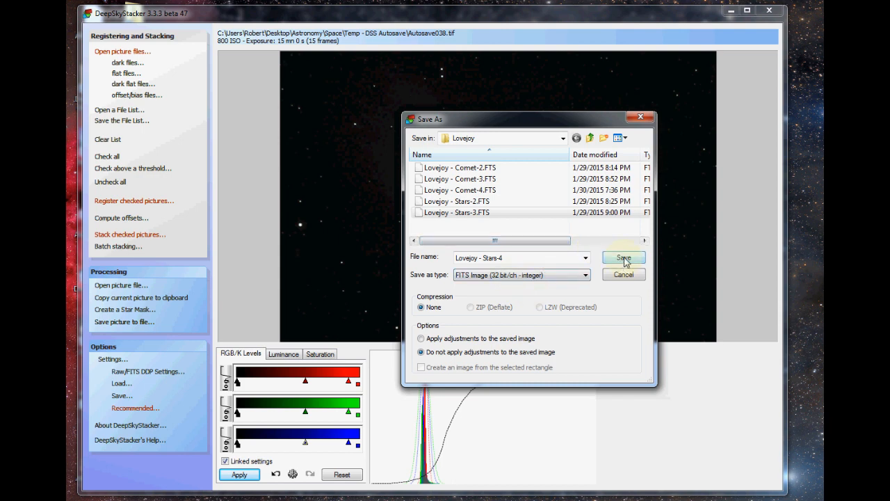
click(623, 257)
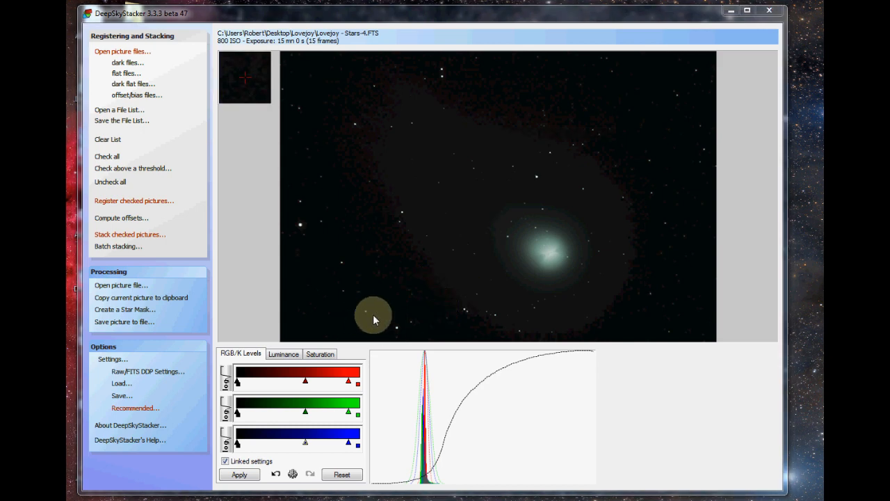
mouse_move(245, 243)
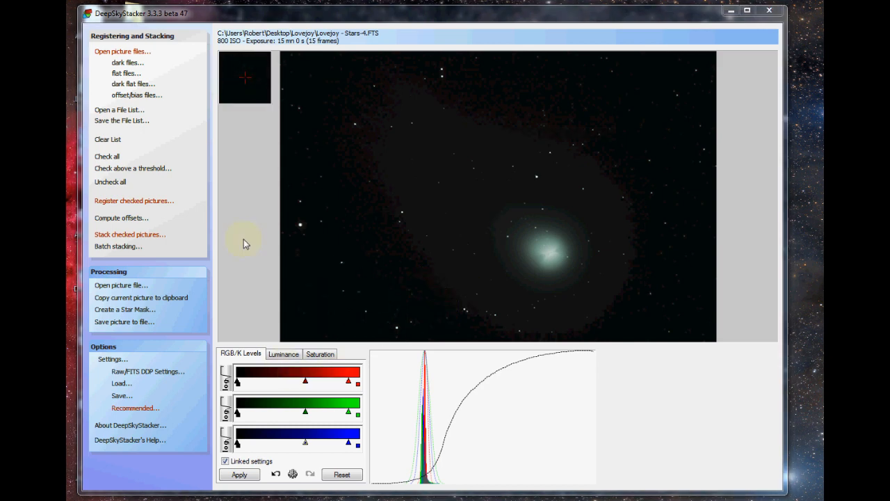
mouse_move(255, 262)
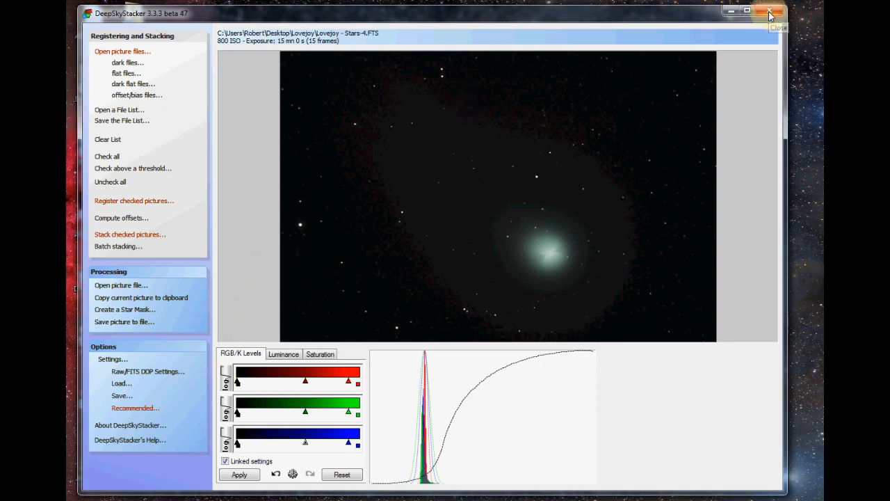
Step: Close DeepSkyStacker, discarding the unsaved file list changes
click(771, 11)
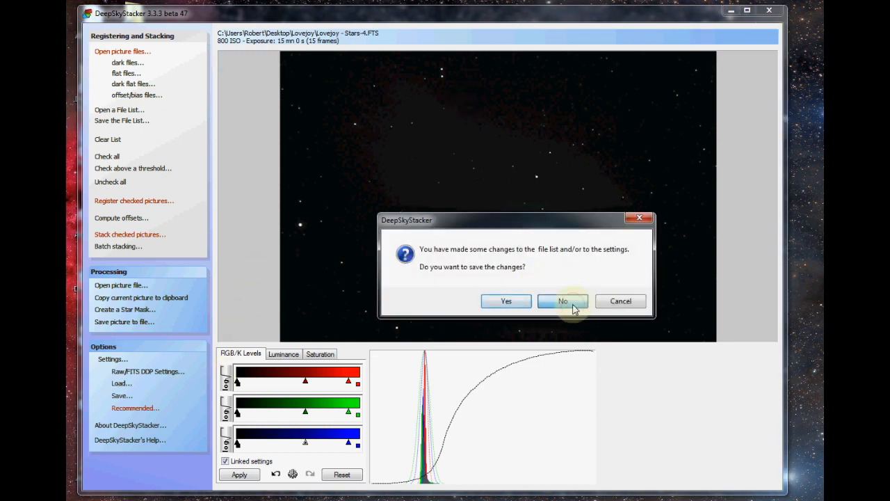
click(562, 301)
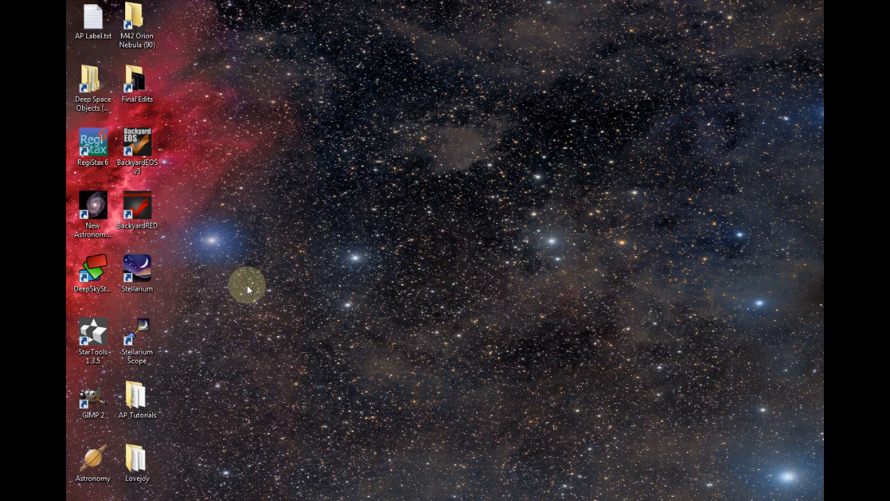